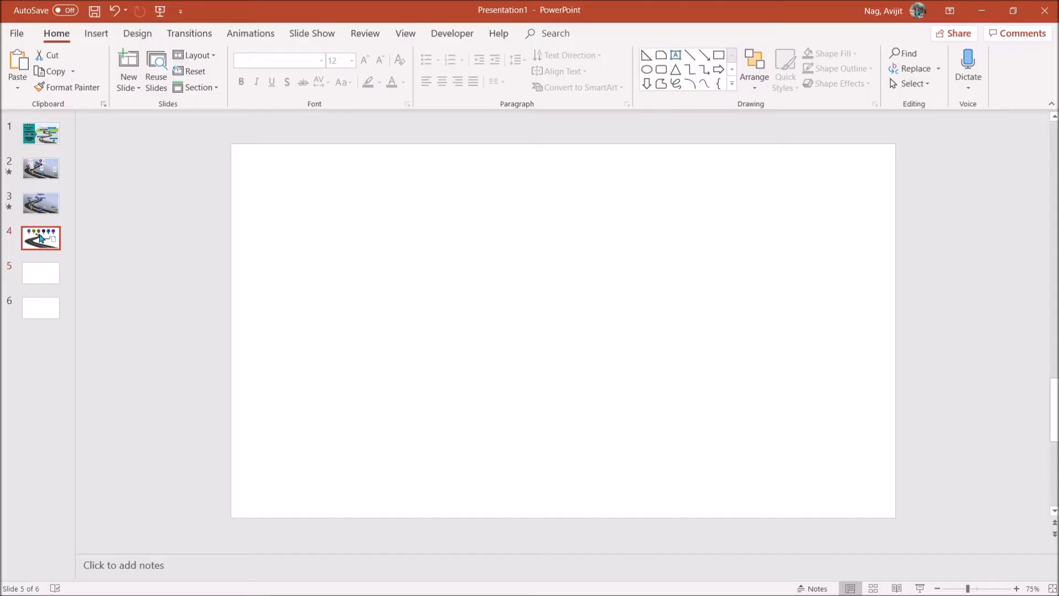
Step: Insert the winding road graphic on blank slide 5 and apply the first Design Ideas suggestion
click(41, 238)
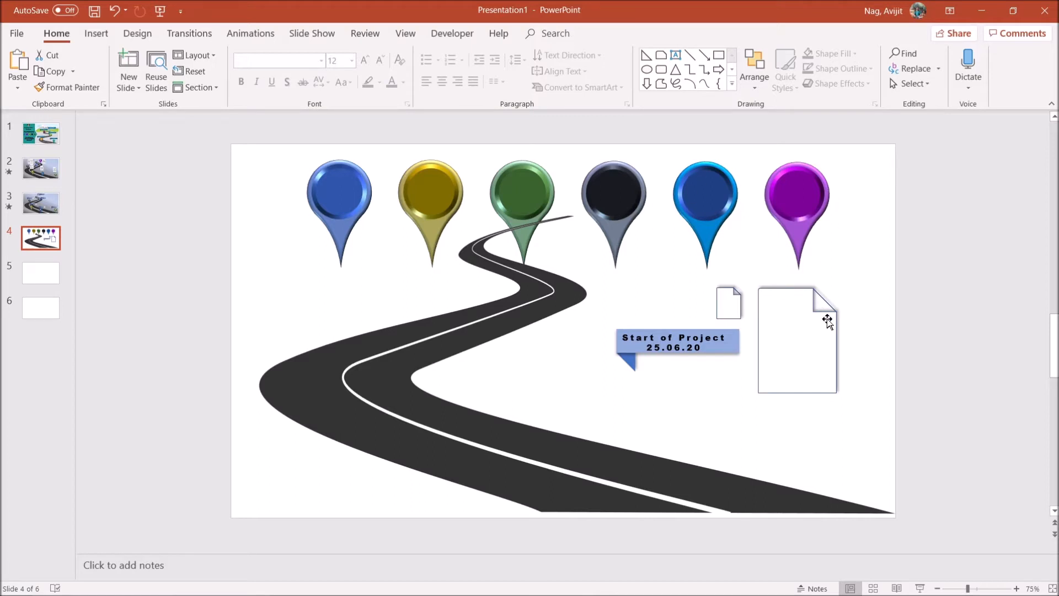
mouse_move(764, 342)
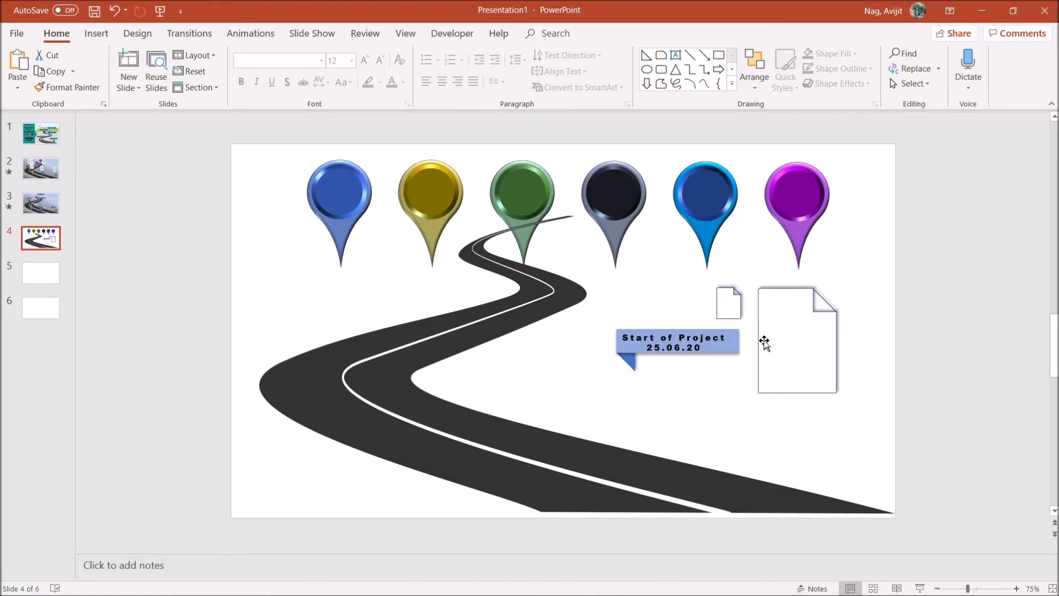
click(96, 33)
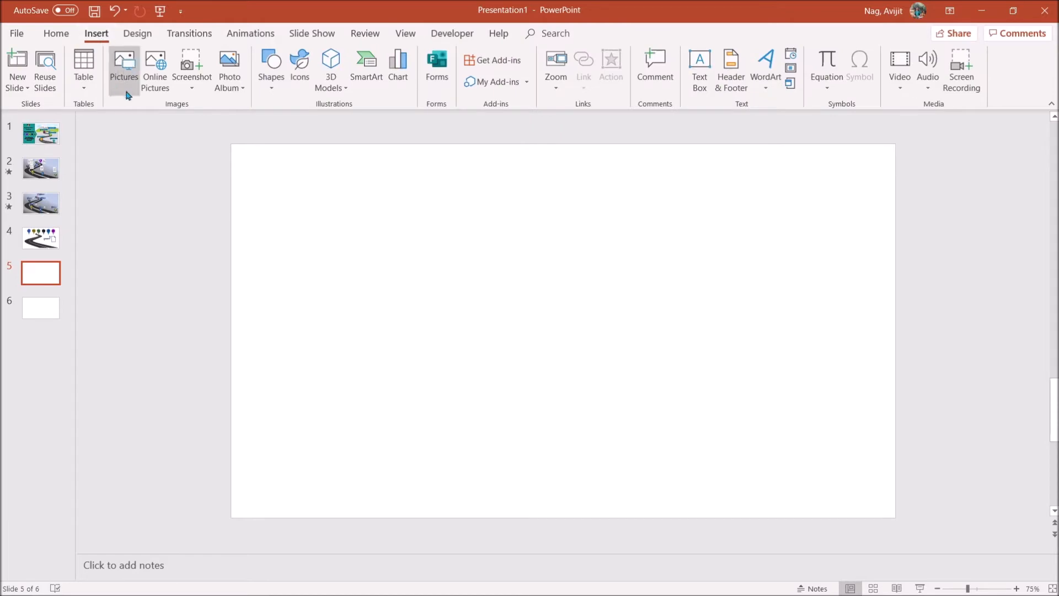
click(124, 64)
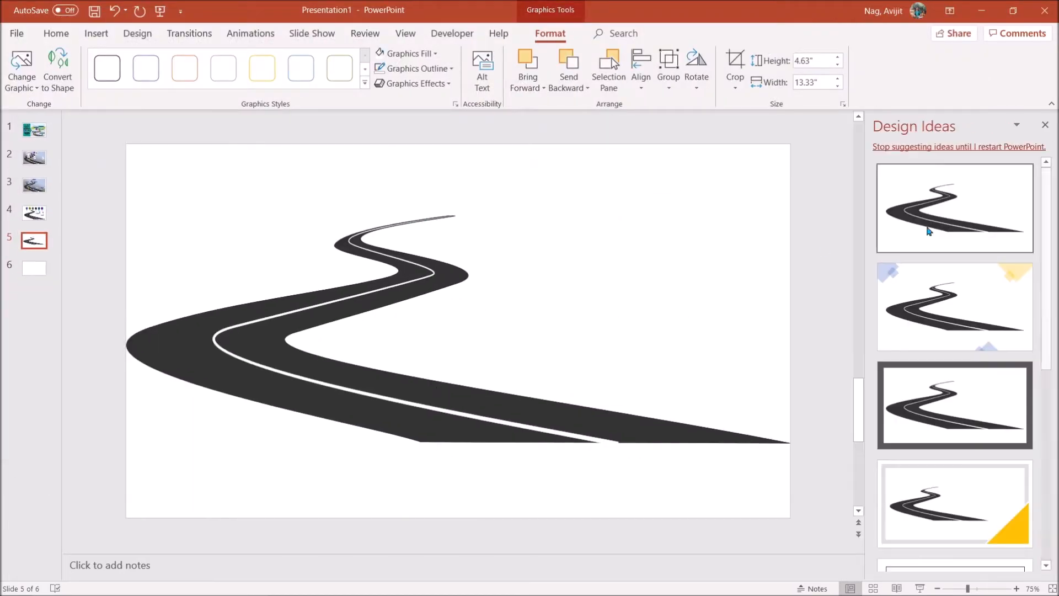
click(953, 207)
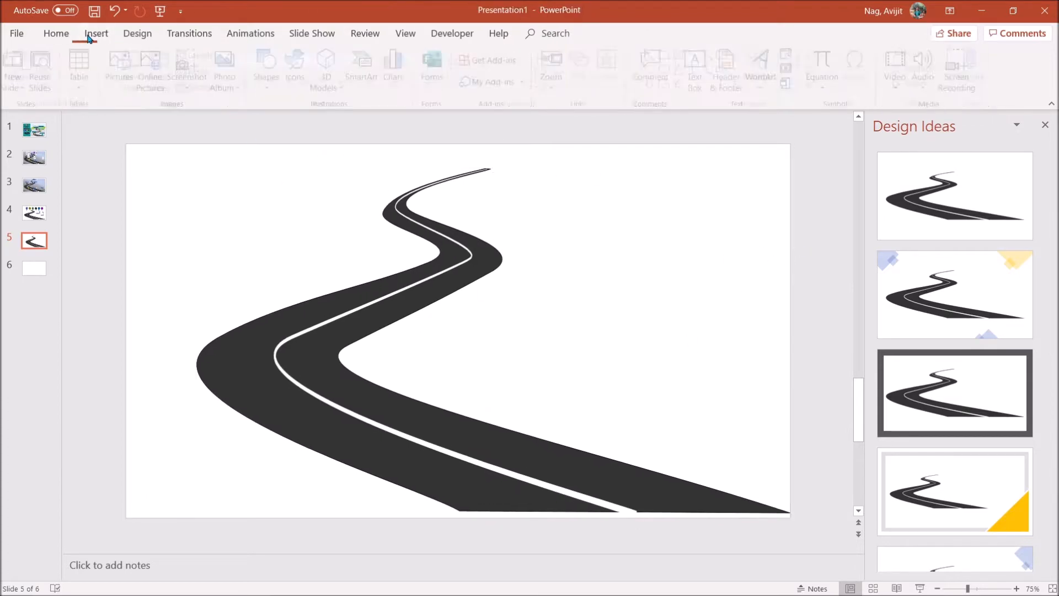
Step: Insert an online 'road' mountain photo and send it behind the winding road graphic
click(149, 67)
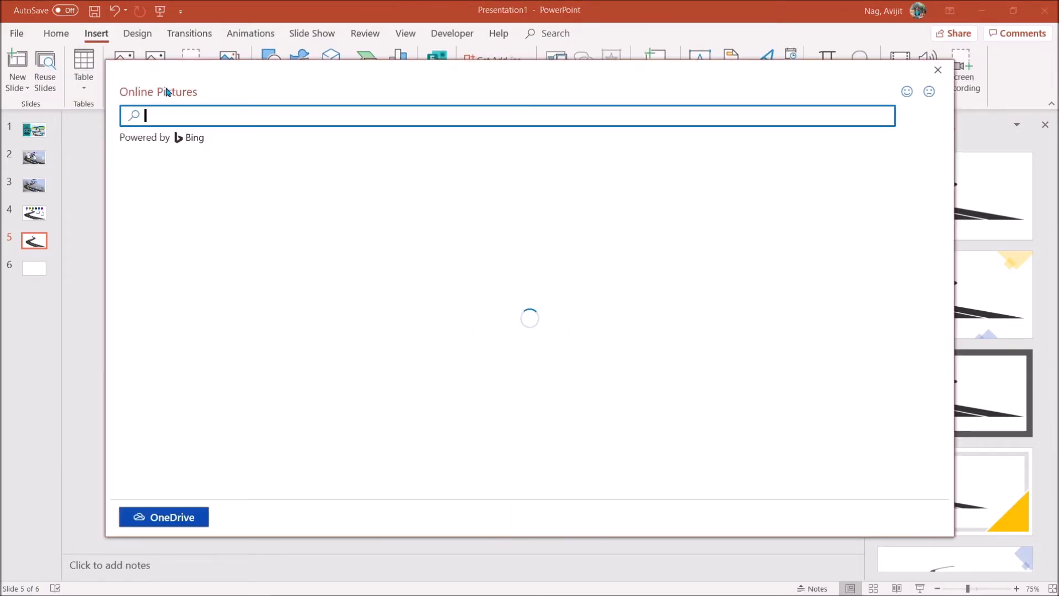
text(road)
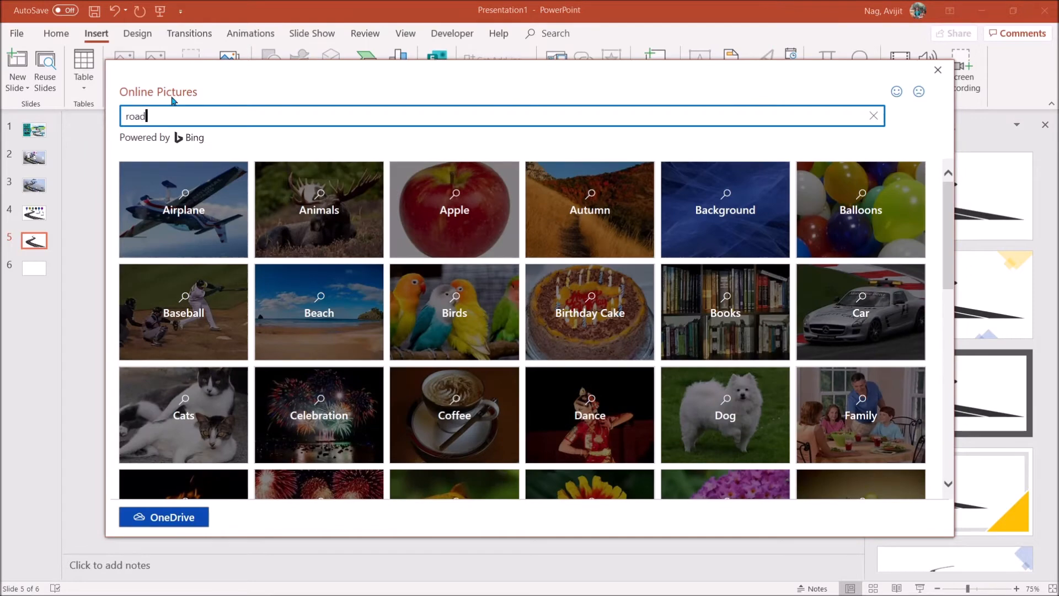
key(Enter)
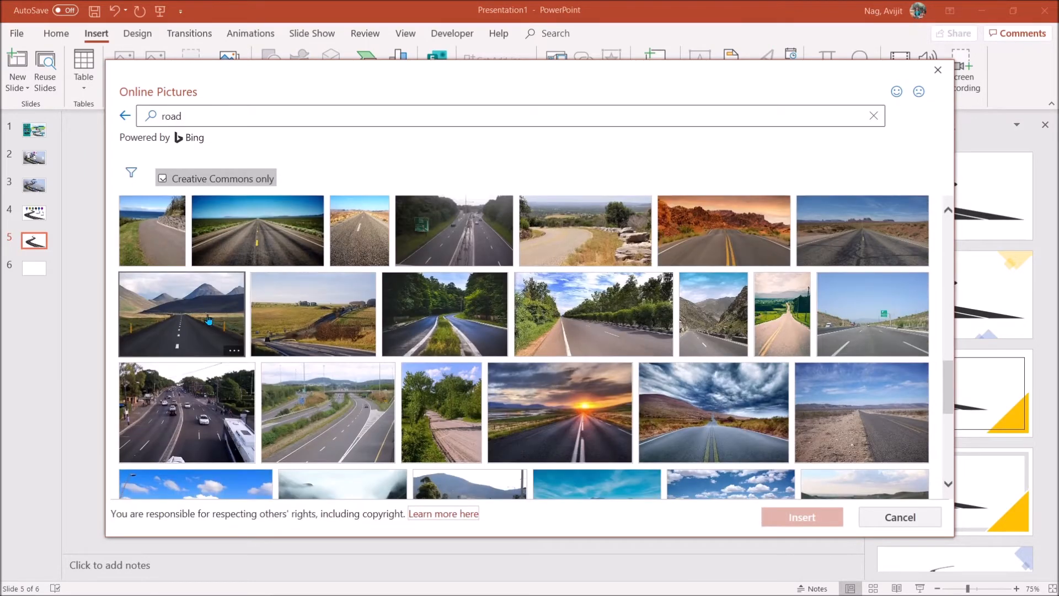
click(181, 313)
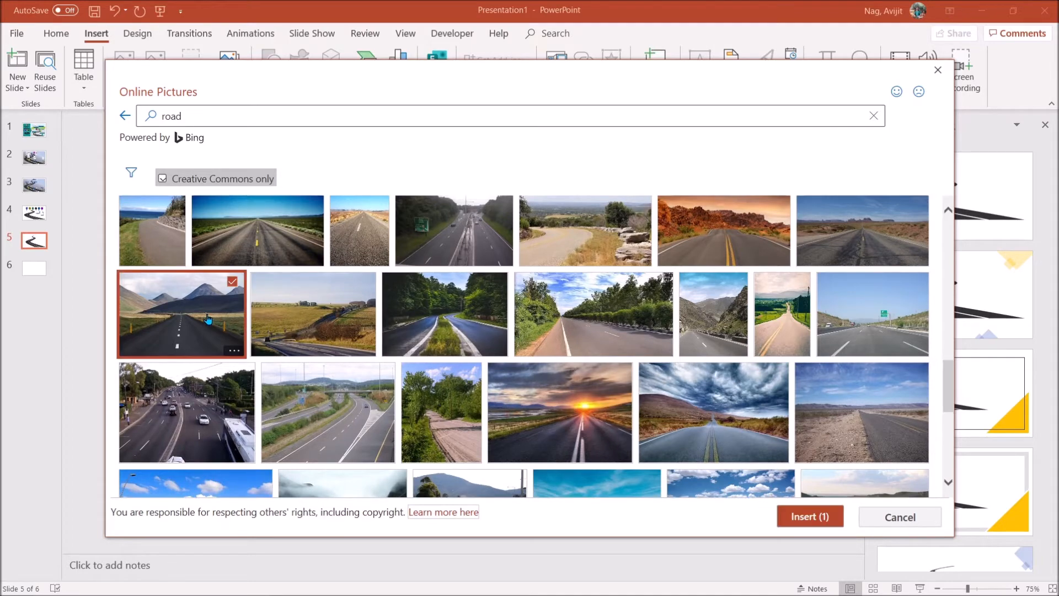
click(808, 516)
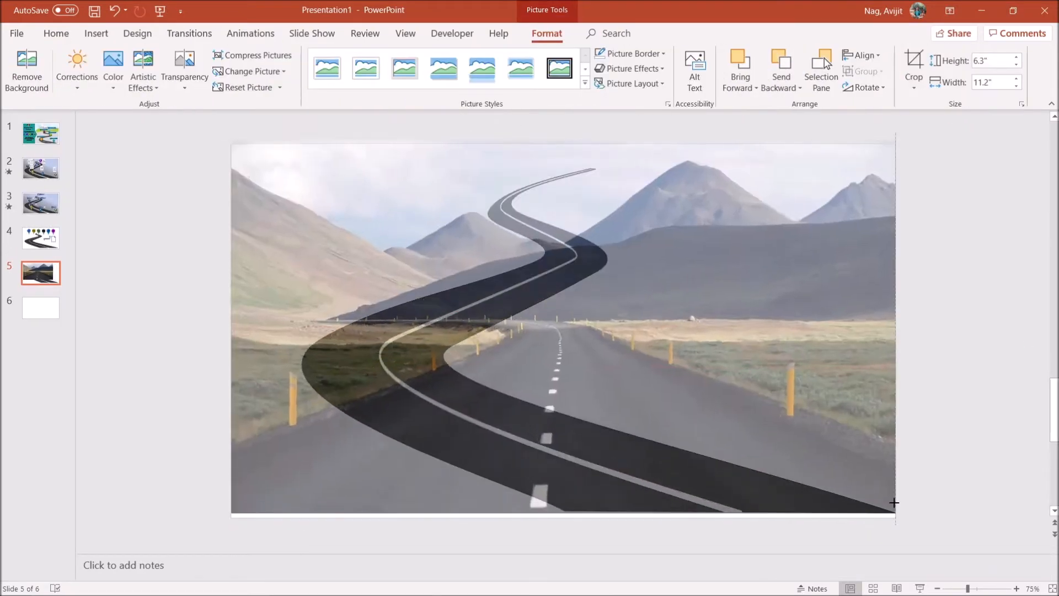
click(914, 70)
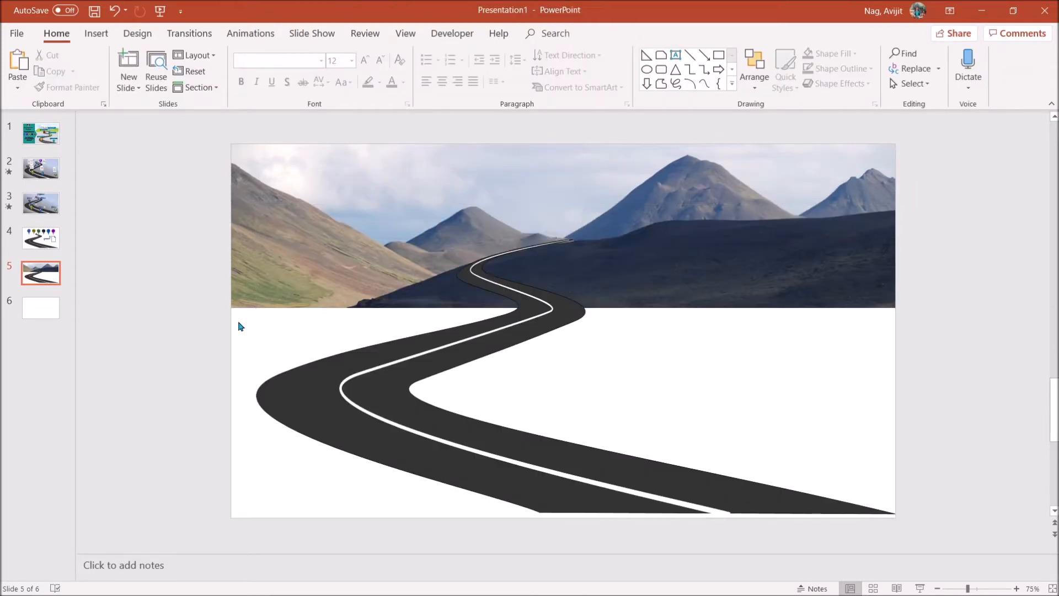
Step: Switch slide 5's background to a gradient fill via Format Background
right_click(239, 326)
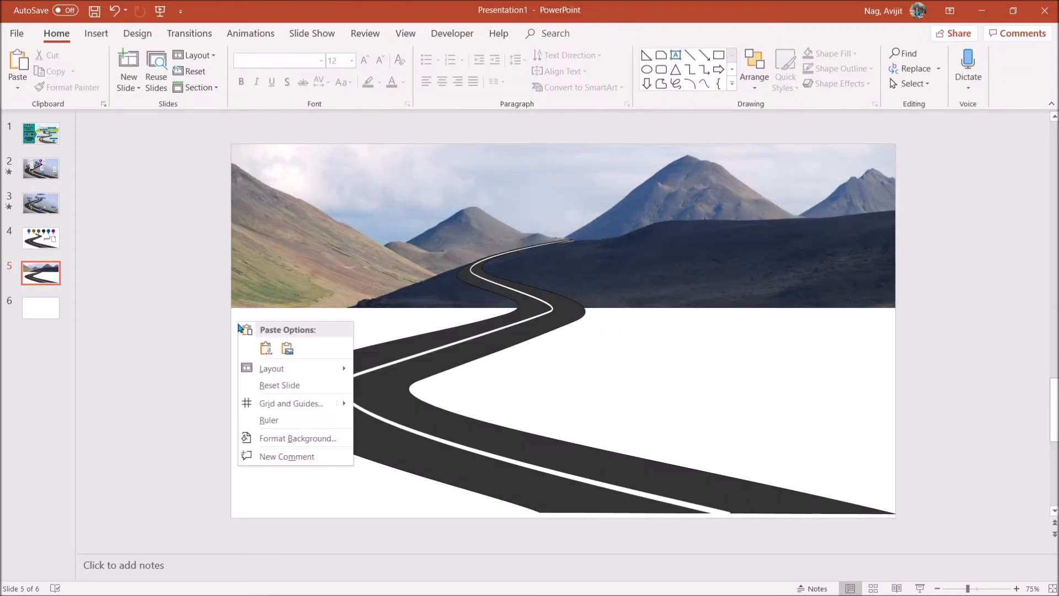
click(305, 438)
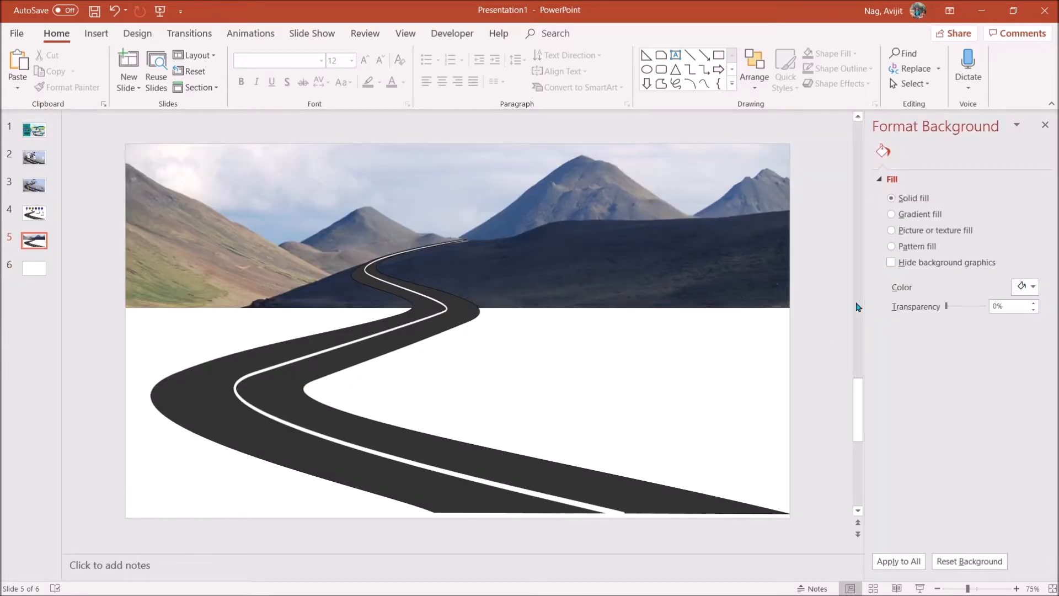
click(891, 214)
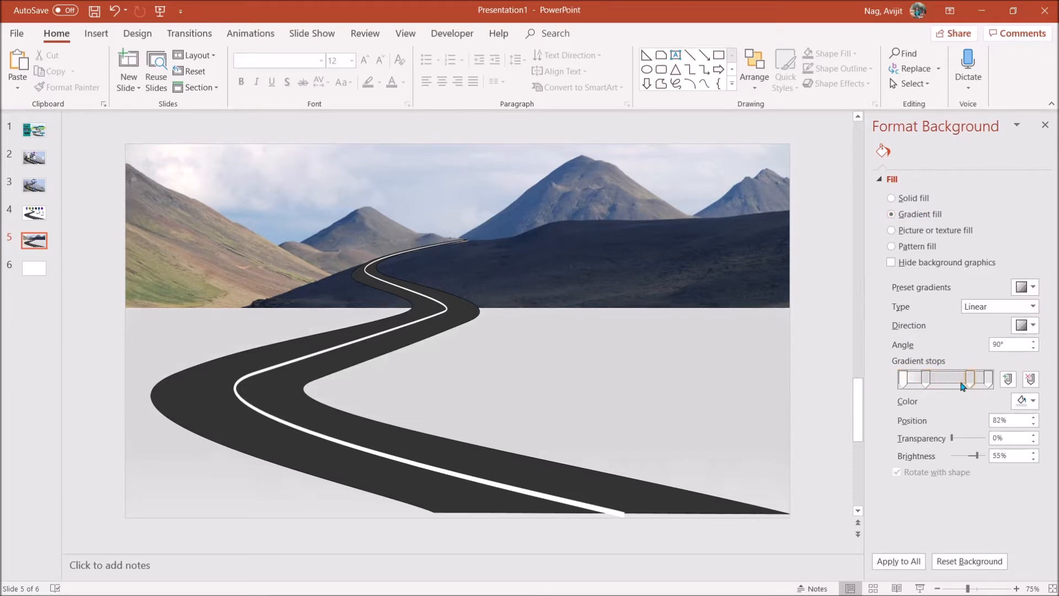
Step: Reposition the gradient stops (about 23%, 46%, 62%) for a green-to-tan-to-slate-grey blend
drag(977, 378, 958, 379)
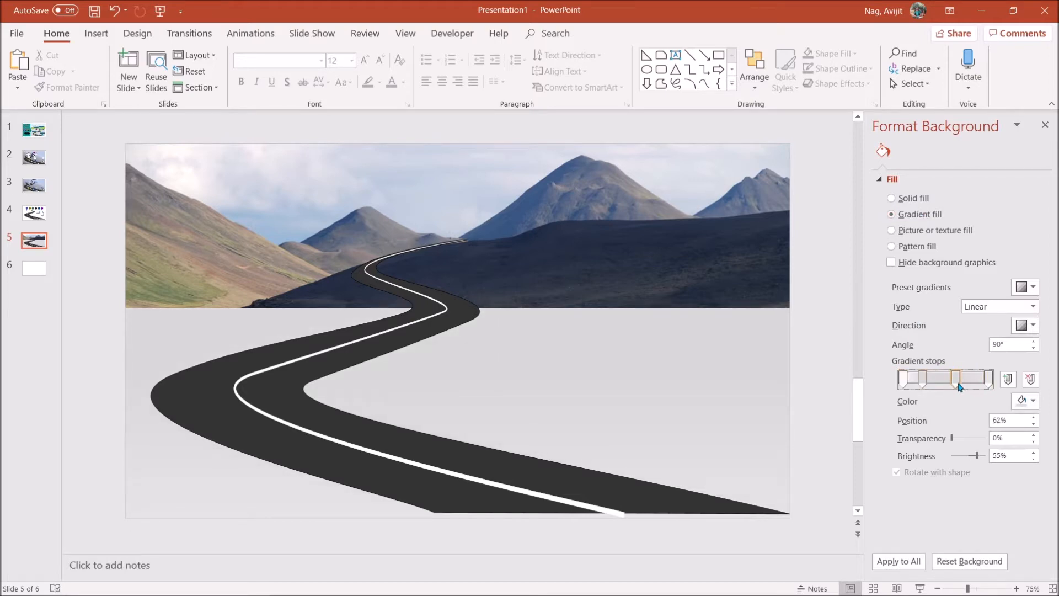
click(906, 378)
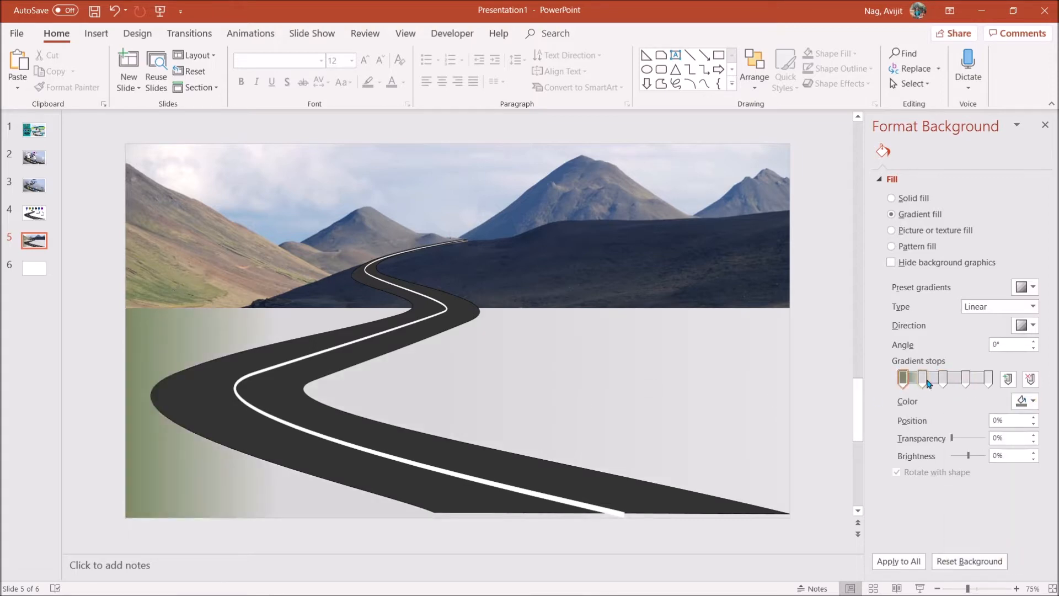
drag(905, 379, 925, 378)
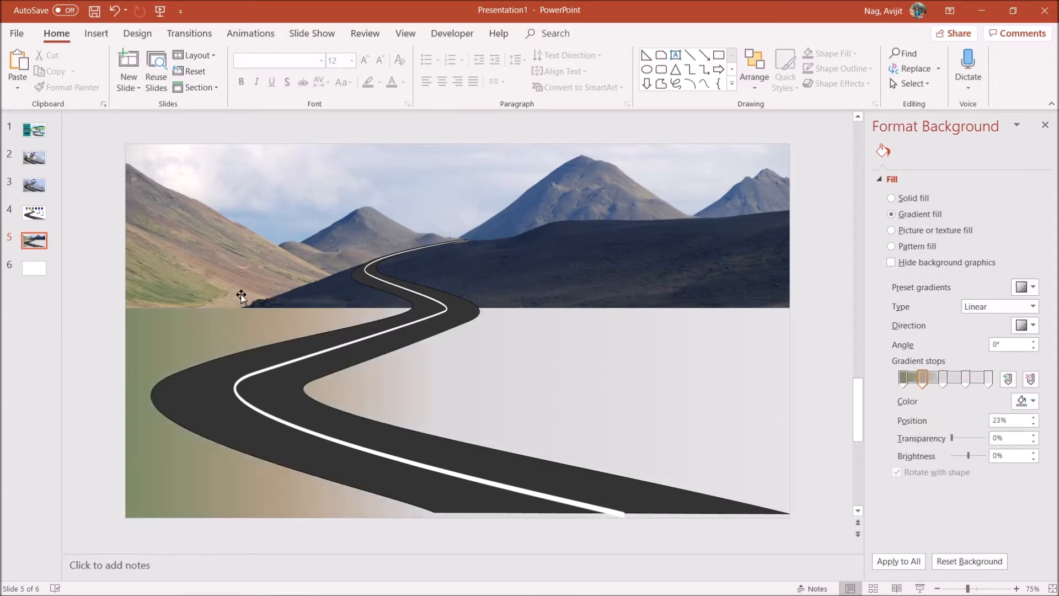
drag(924, 377, 945, 377)
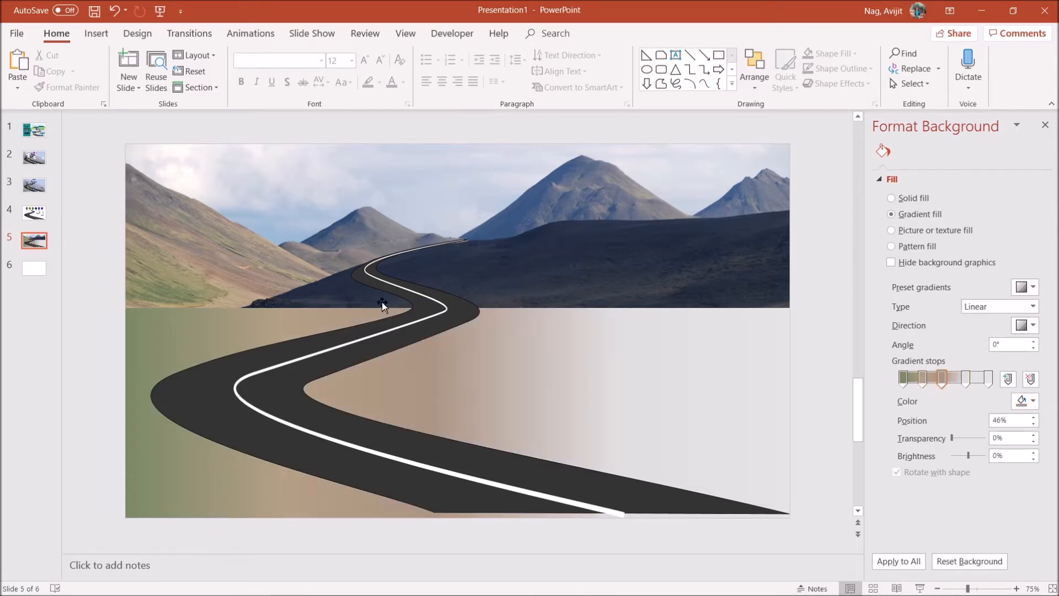
drag(943, 378, 961, 378)
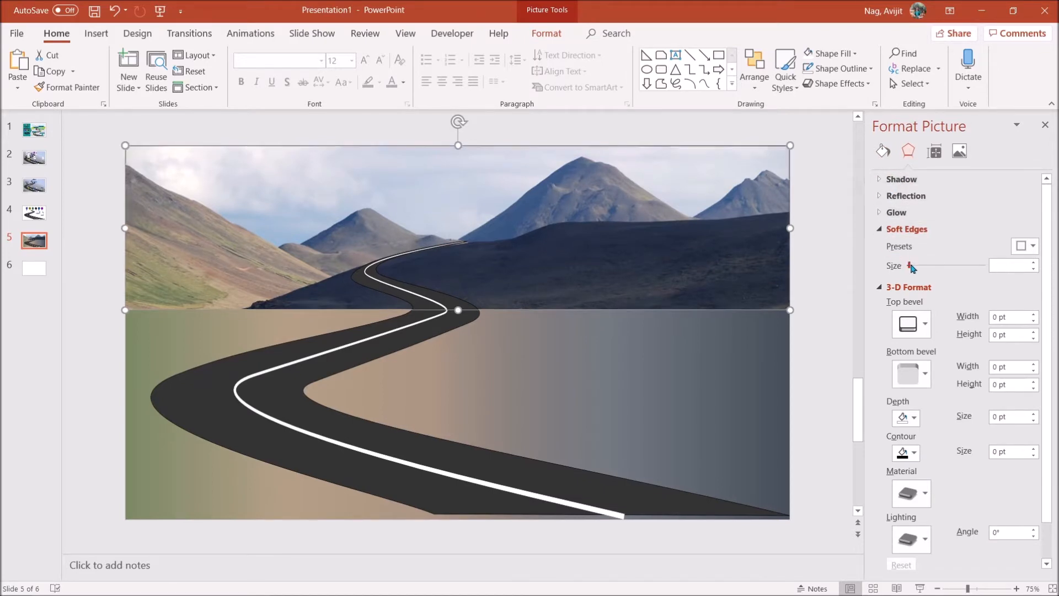
Step: Give the mountain photo soft edges of about 17 pt
drag(910, 265, 924, 265)
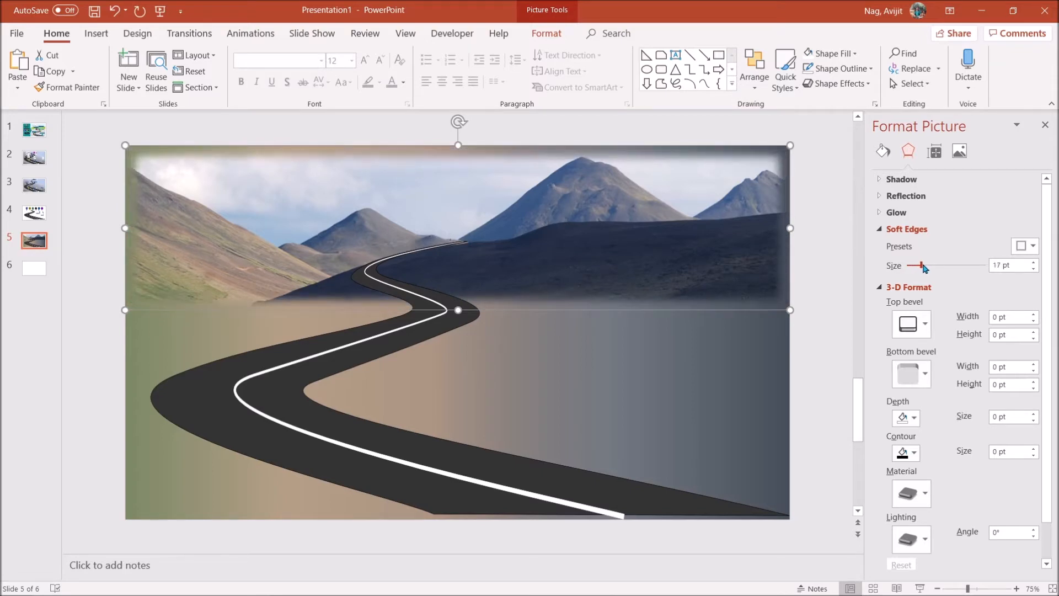
drag(919, 265, 925, 265)
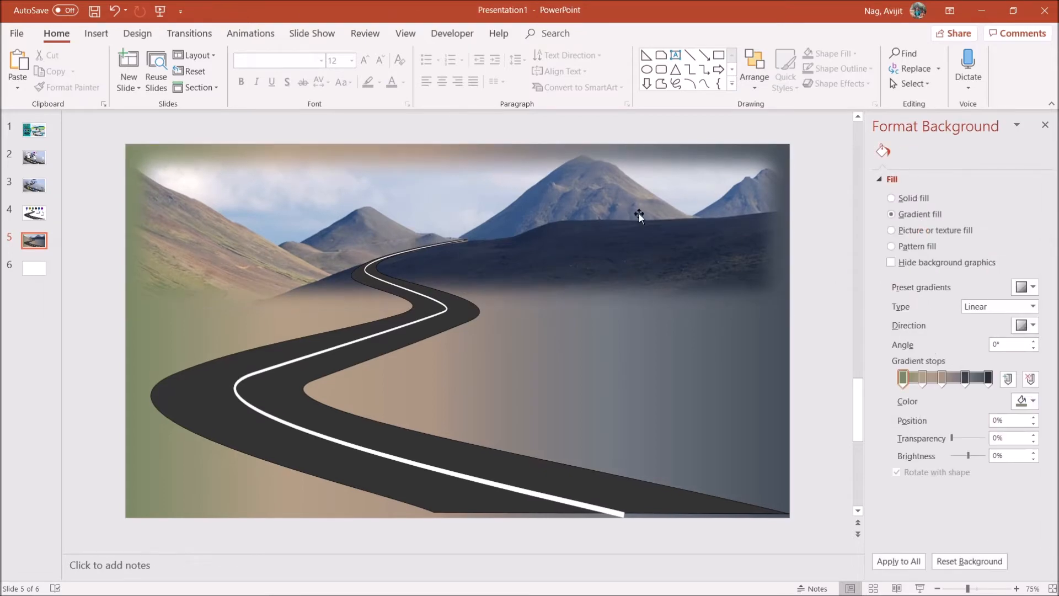
mouse_move(334, 292)
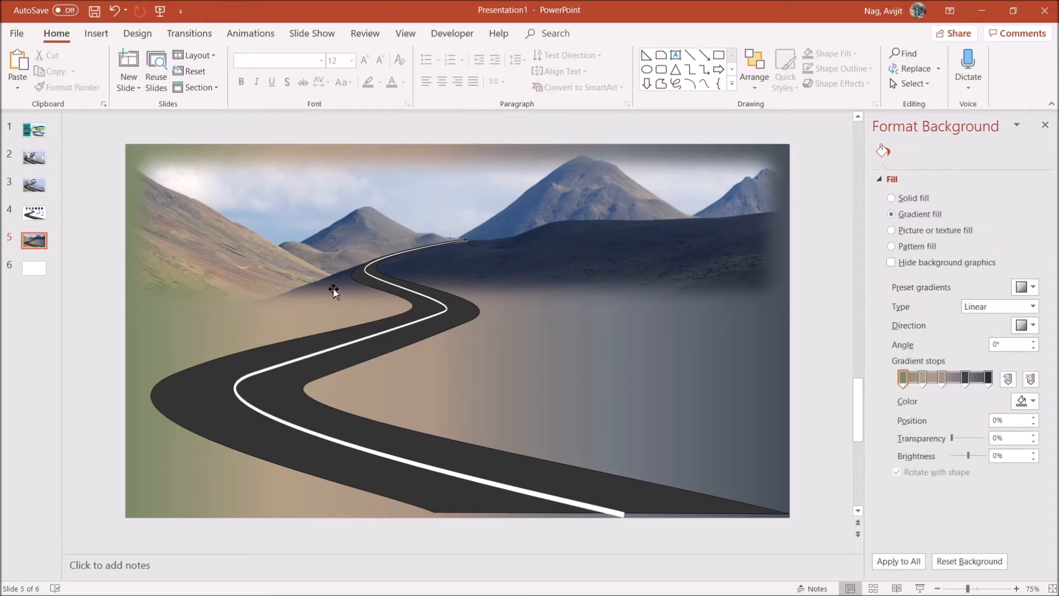
mouse_move(391, 338)
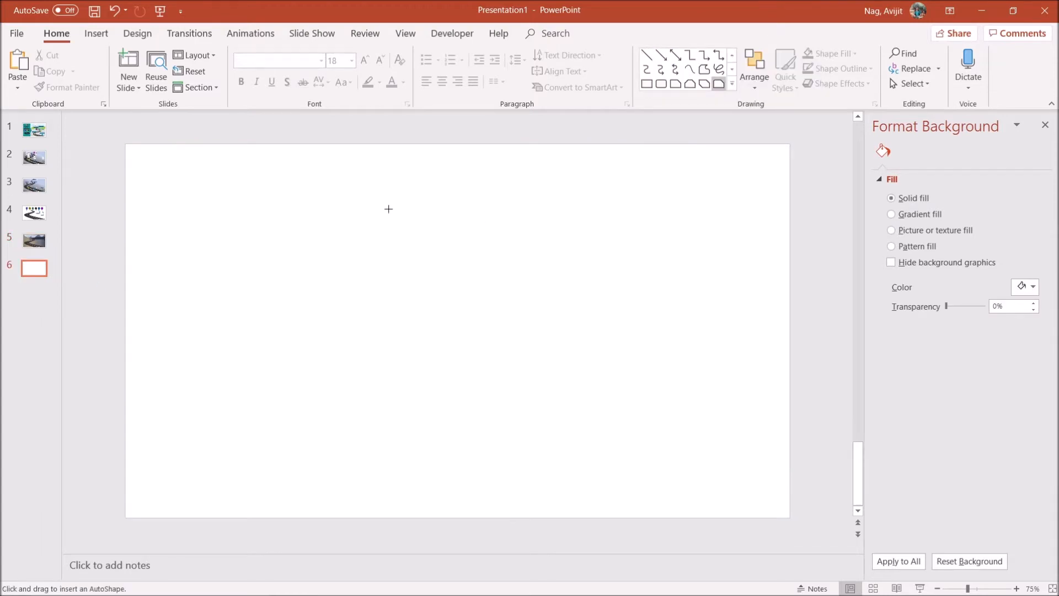
Step: Draw a blue Snip Single Corner Rectangle on slide 6
drag(389, 208, 474, 339)
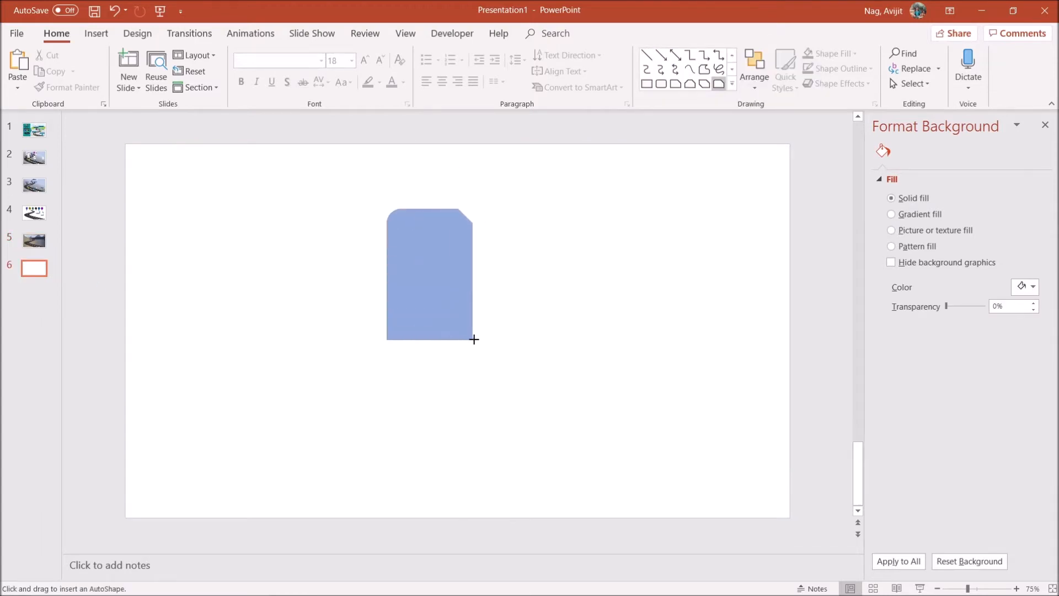
click(429, 270)
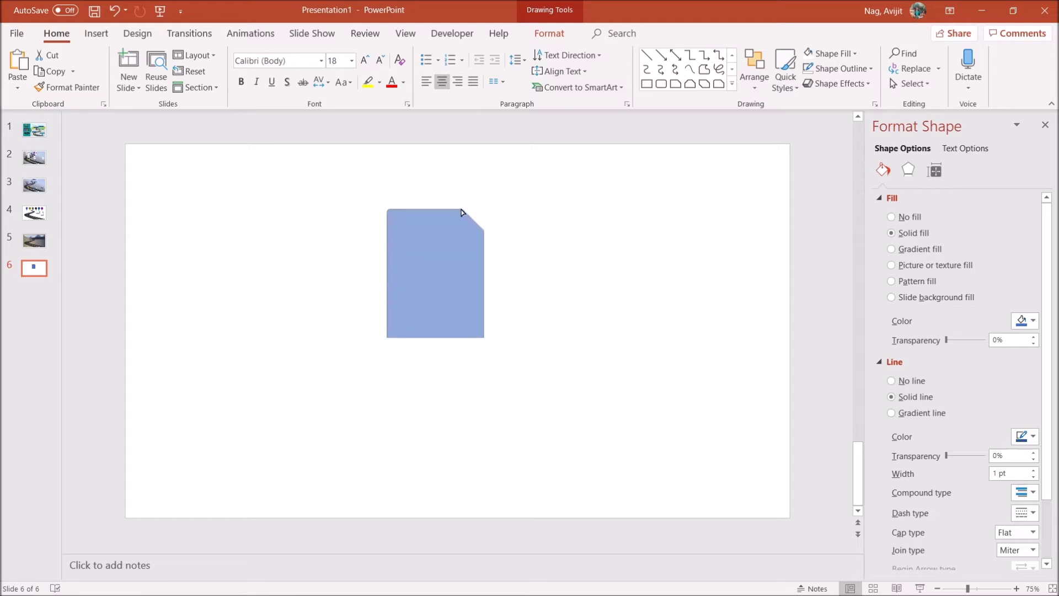
mouse_move(461, 213)
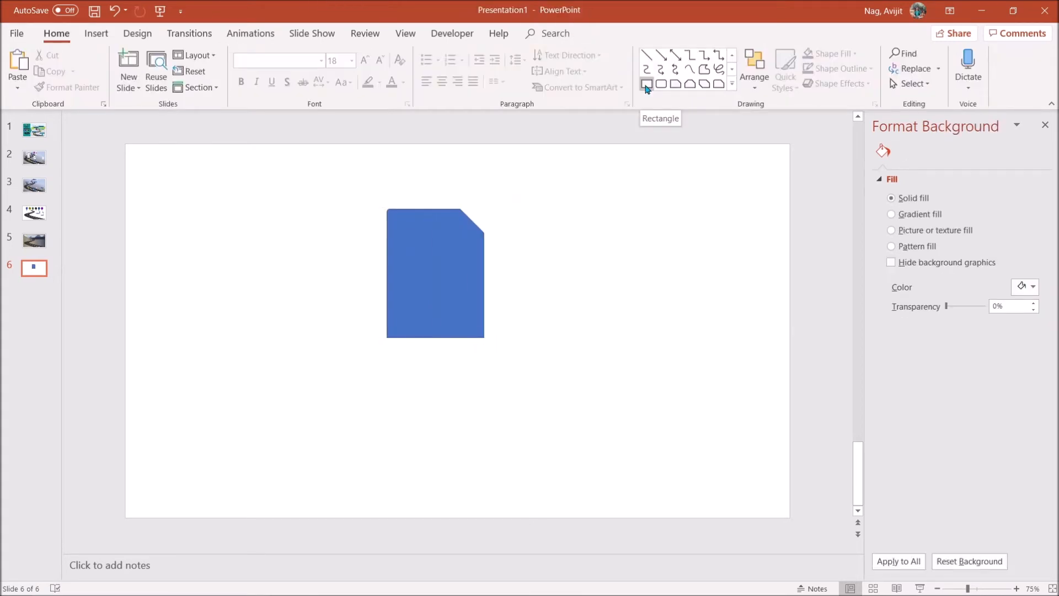
Step: Overlay a small rectangle and merge shapes to leave the folded corner triangle
click(647, 85)
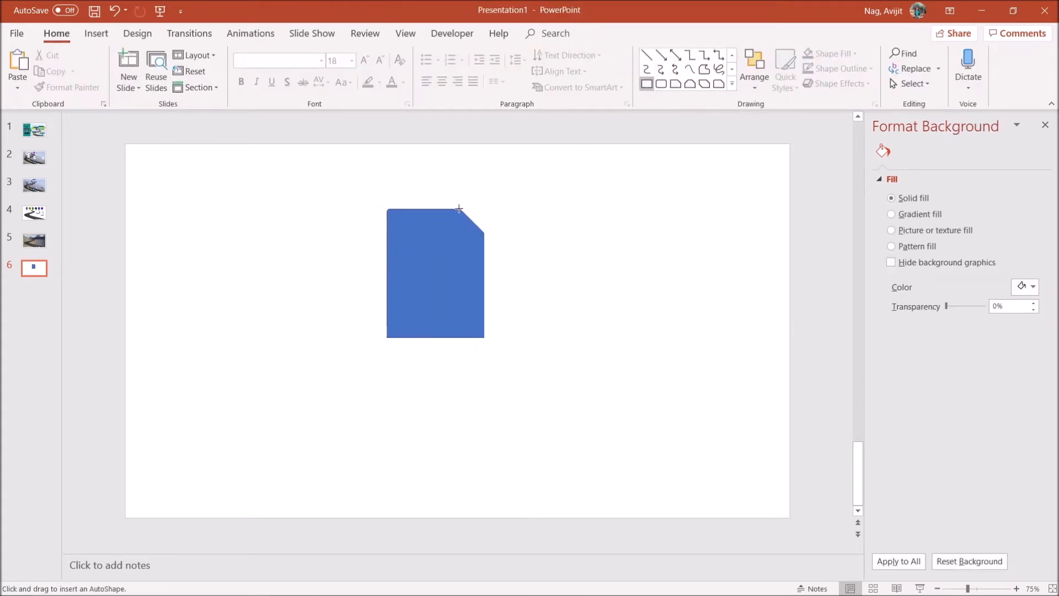
drag(459, 208, 474, 225)
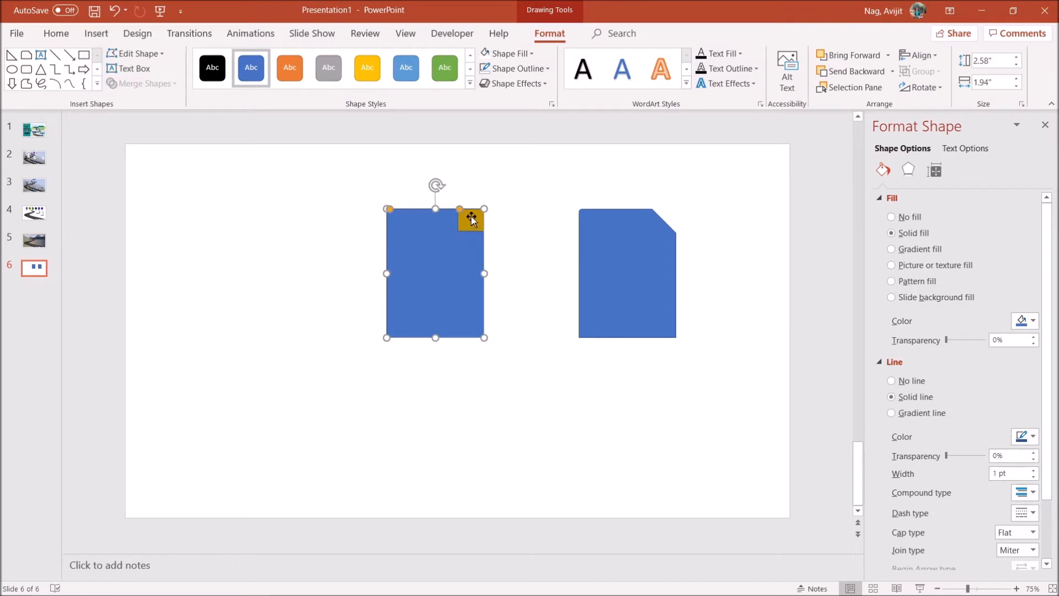
click(142, 83)
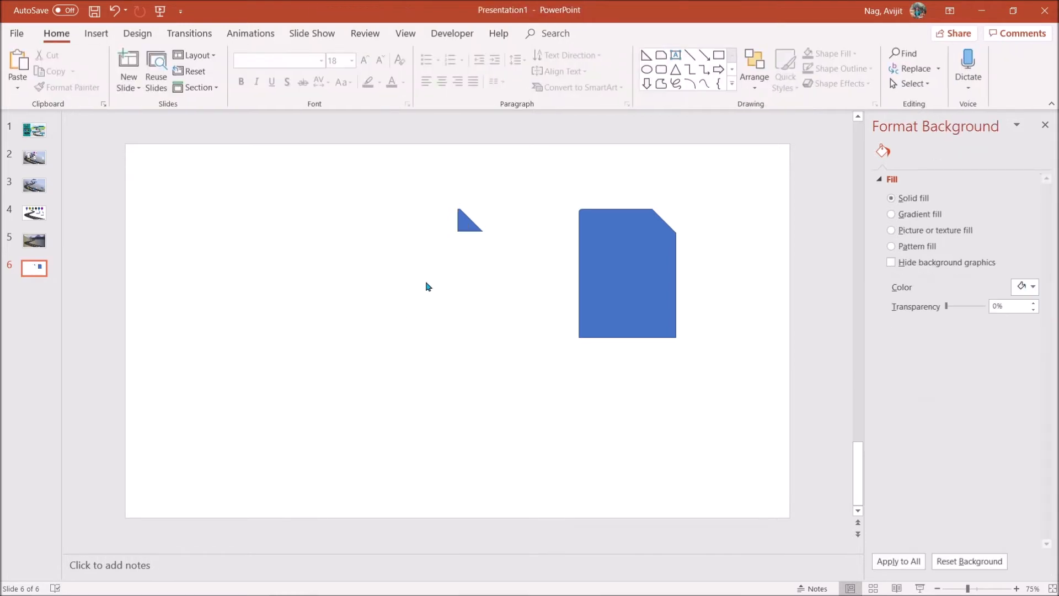
click(469, 220)
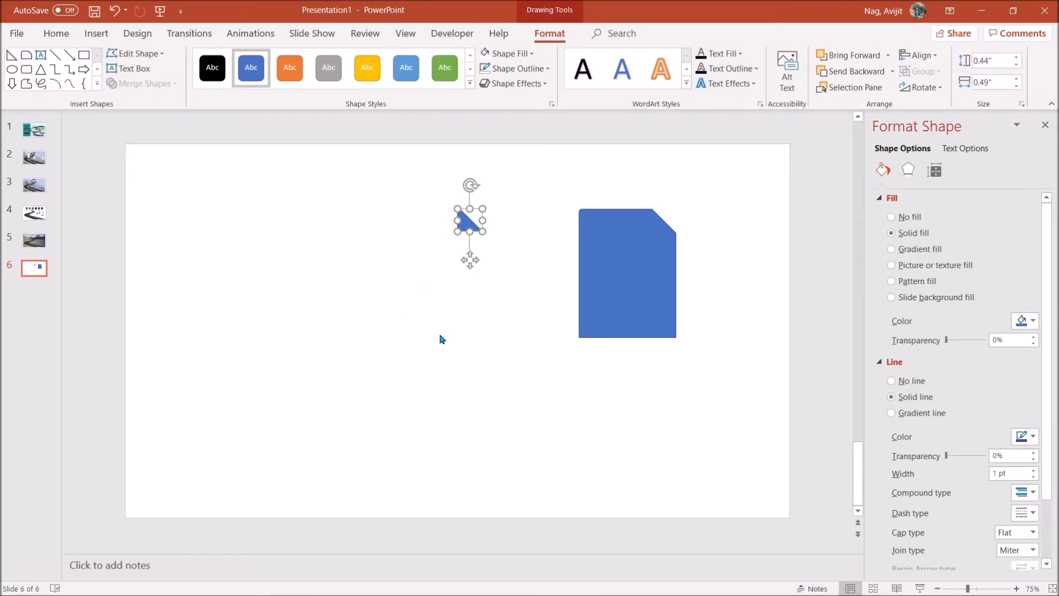
mouse_move(626, 271)
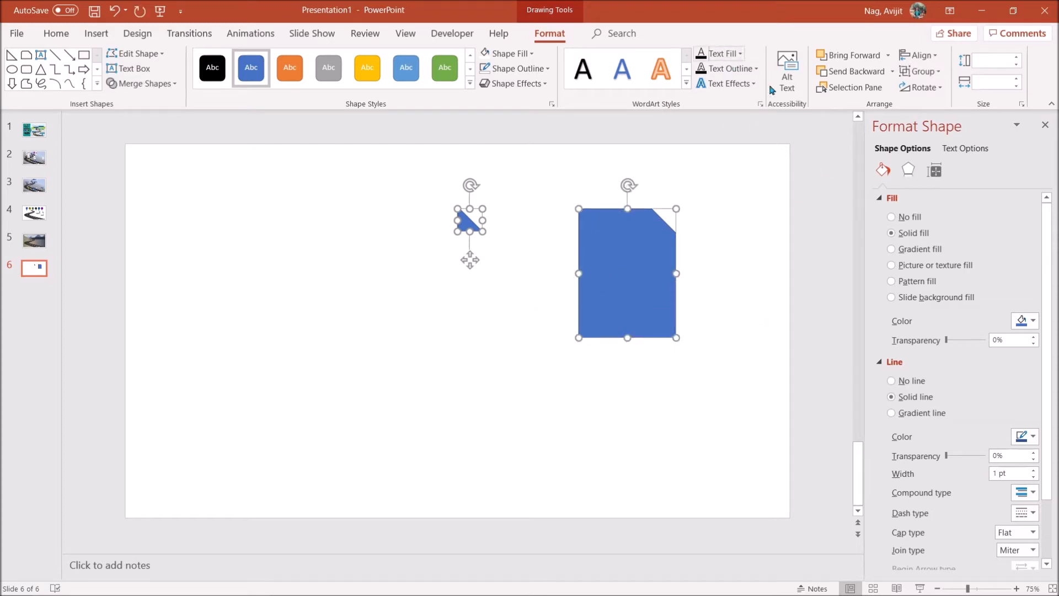
Step: Add soft shadow settings to the folded-corner page shapes in Format Shape
click(1033, 321)
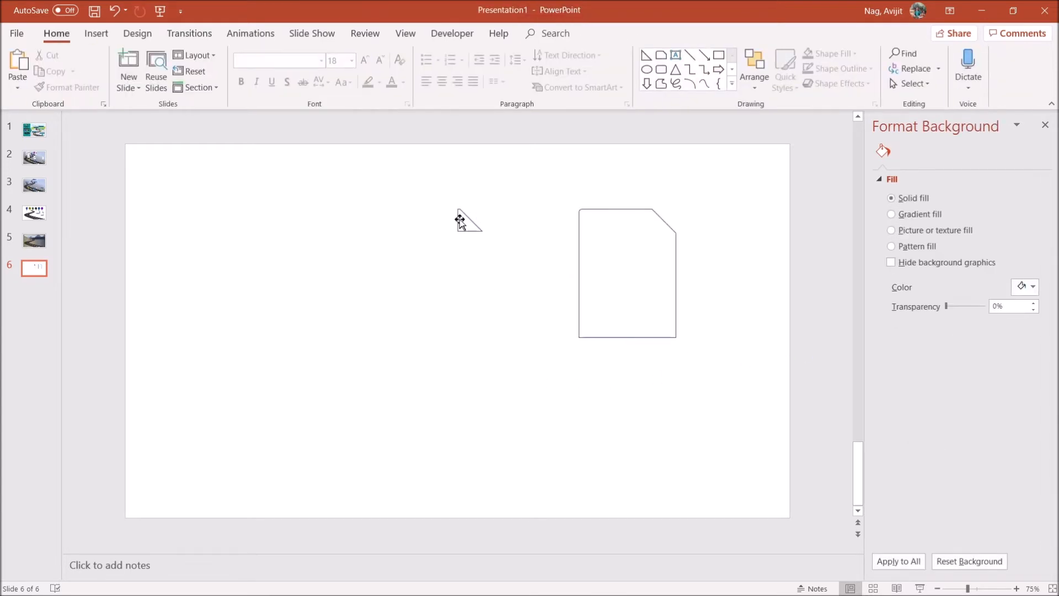
click(627, 272)
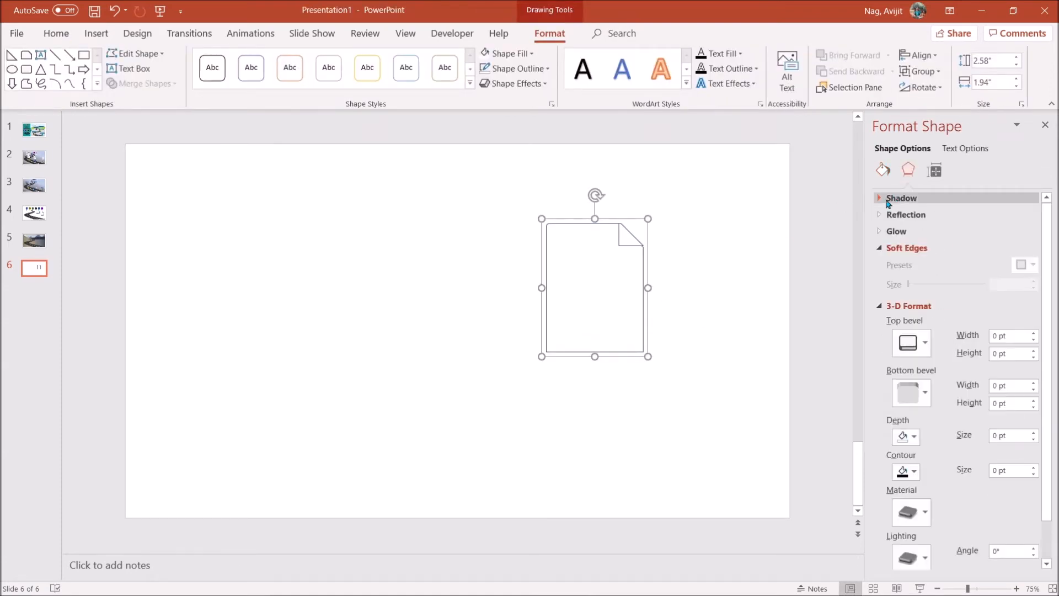
click(1023, 215)
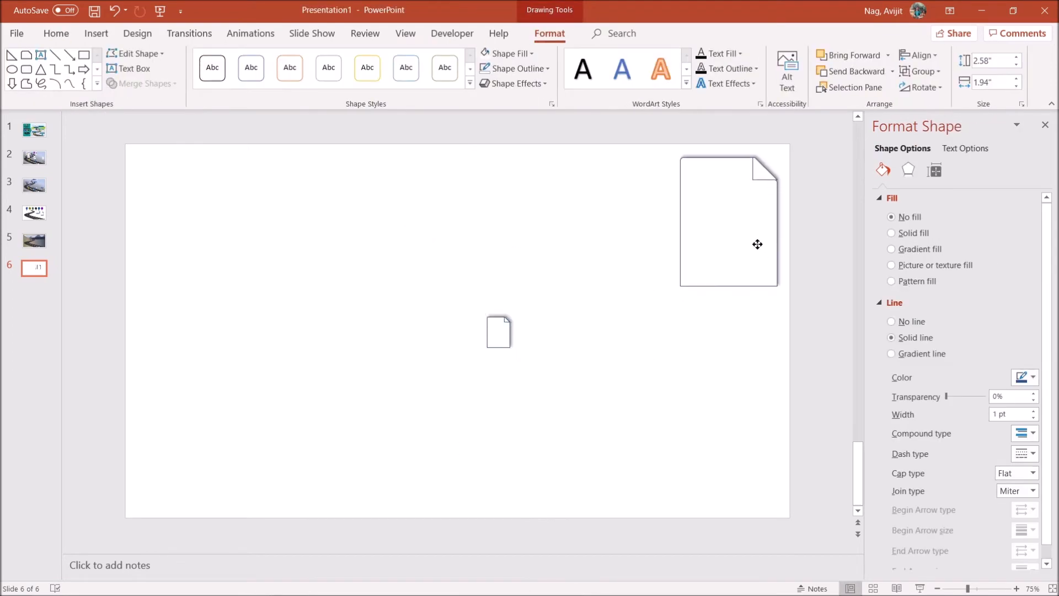
click(34, 213)
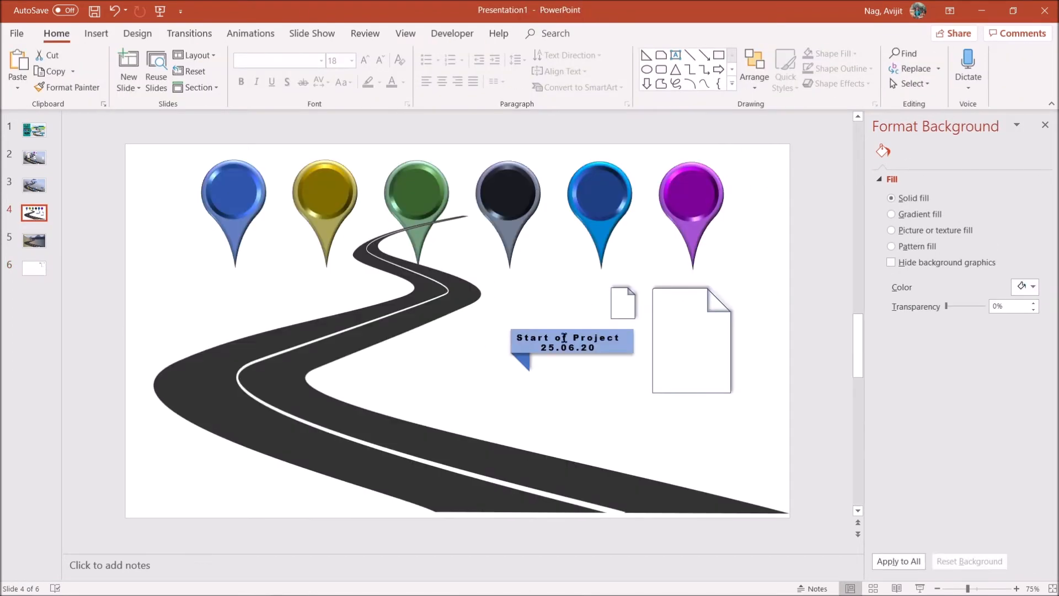
Step: Build a blue banner by tucking a triangle fold under the bar's left end
click(35, 268)
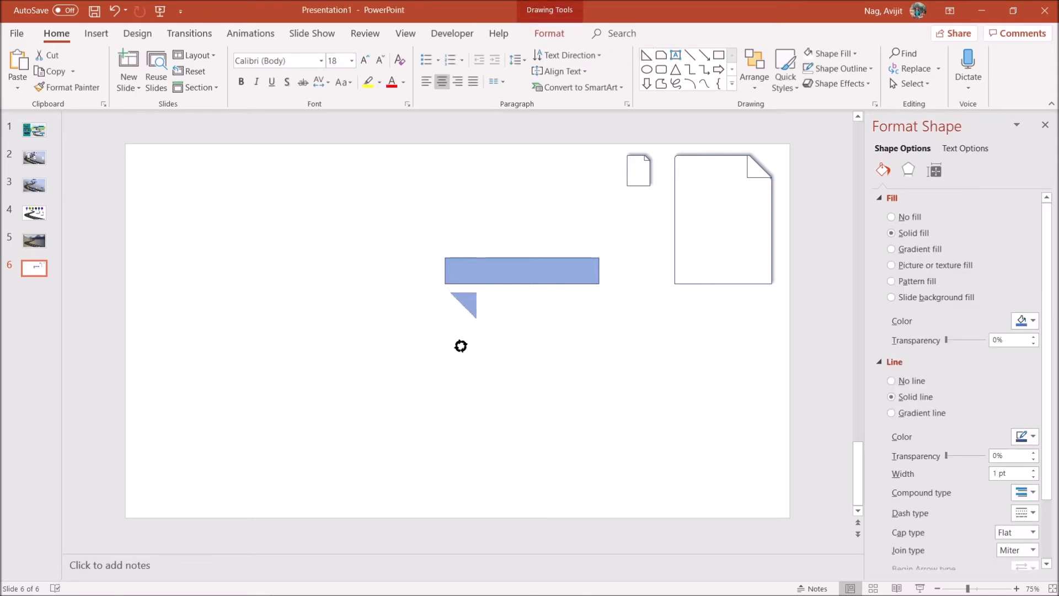
drag(463, 305, 461, 302)
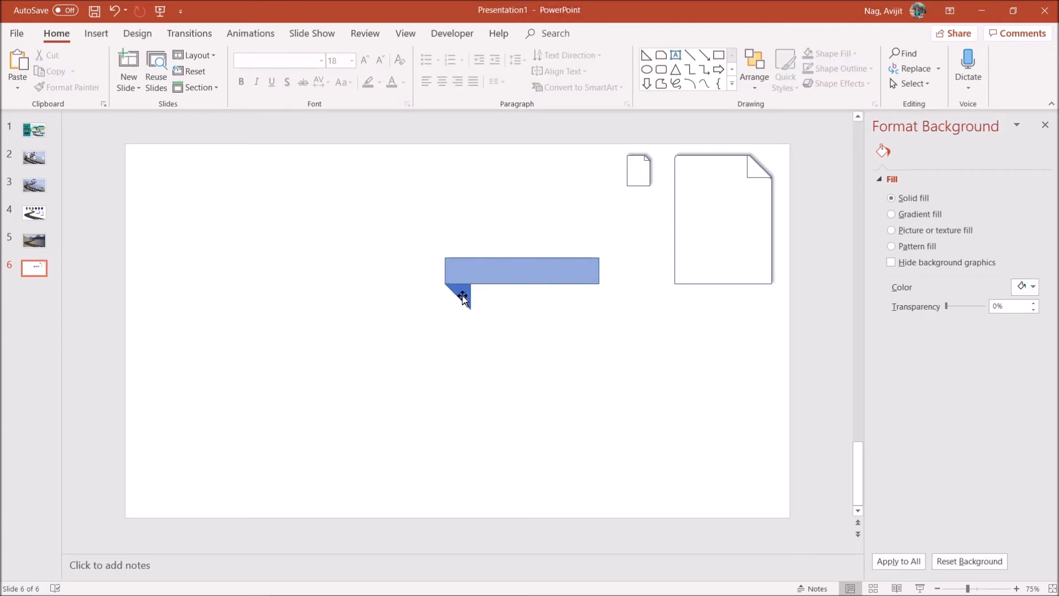
click(521, 270)
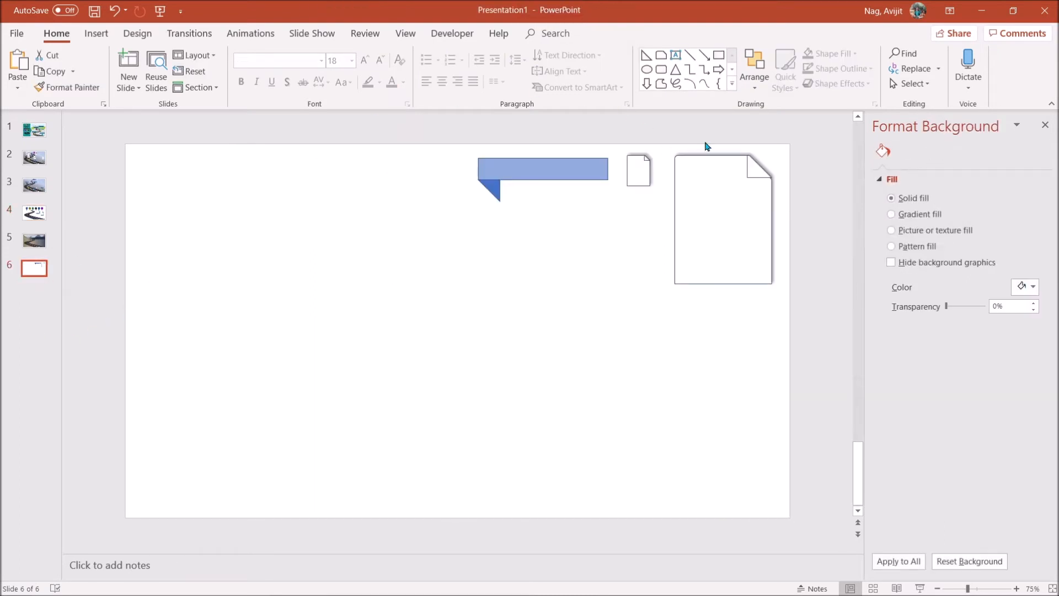
Step: Draw a teardrop map-pin shape on slide 5 and bring up its Shape Fill colours
click(731, 84)
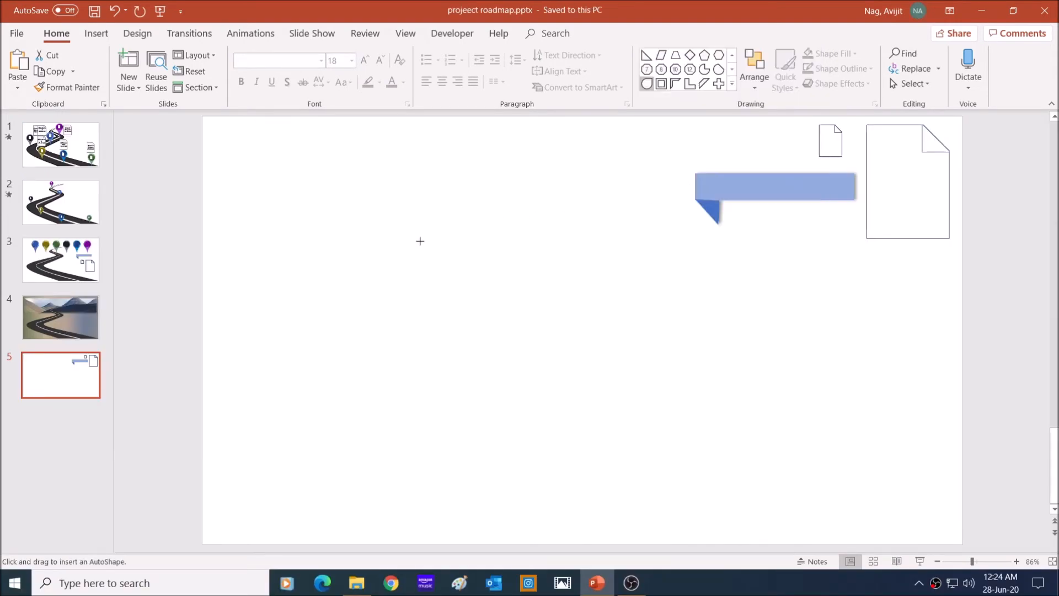
drag(419, 241, 449, 292)
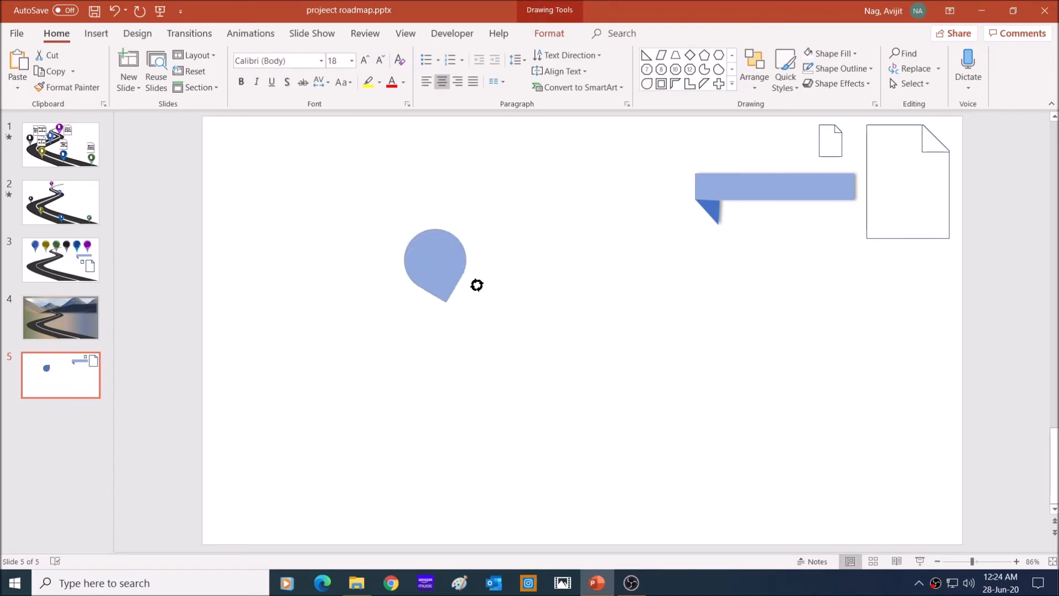
click(436, 267)
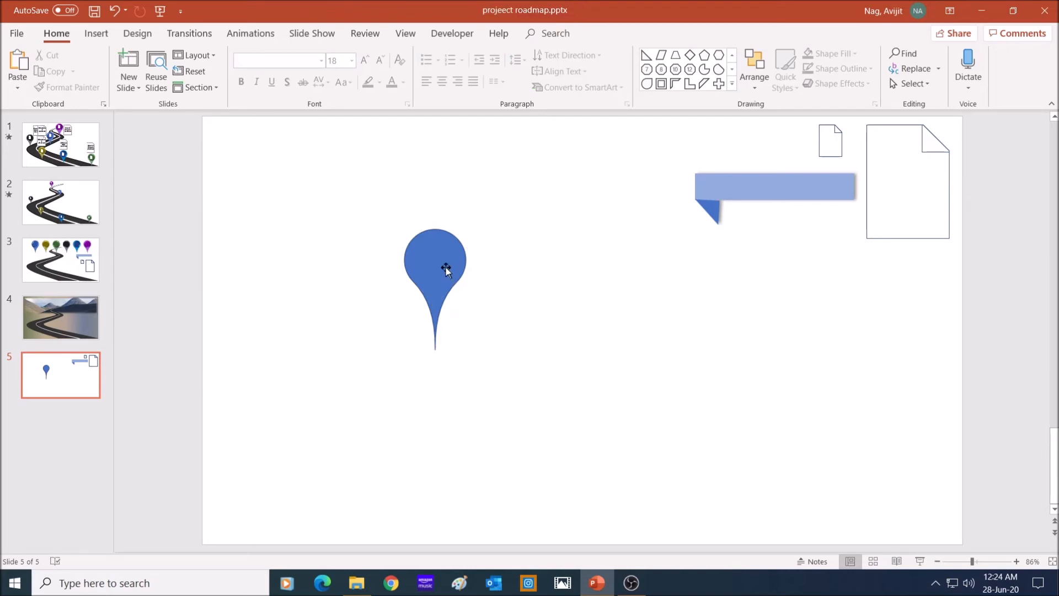
click(435, 270)
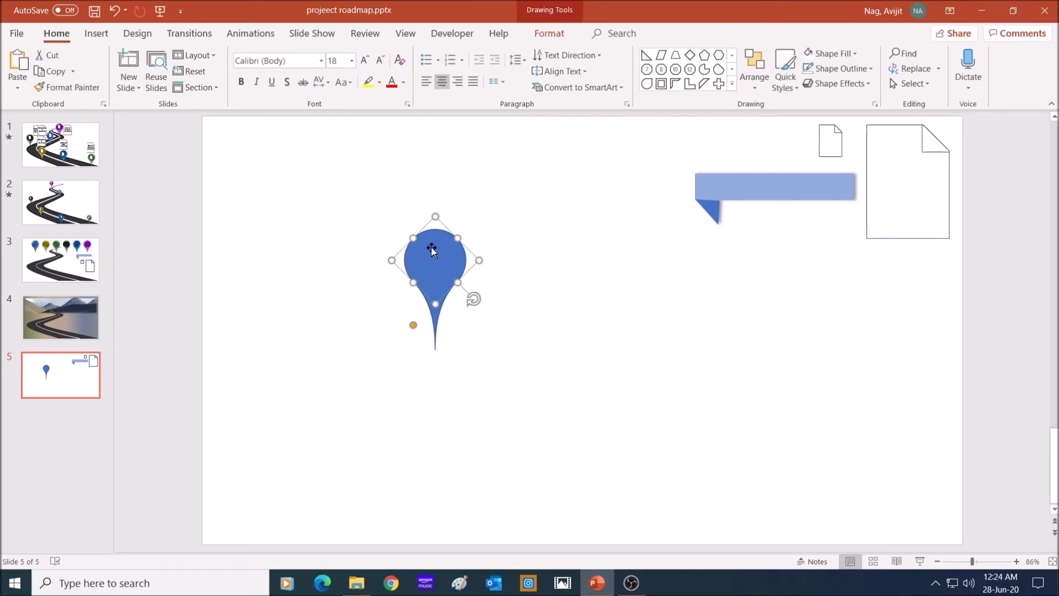
click(549, 33)
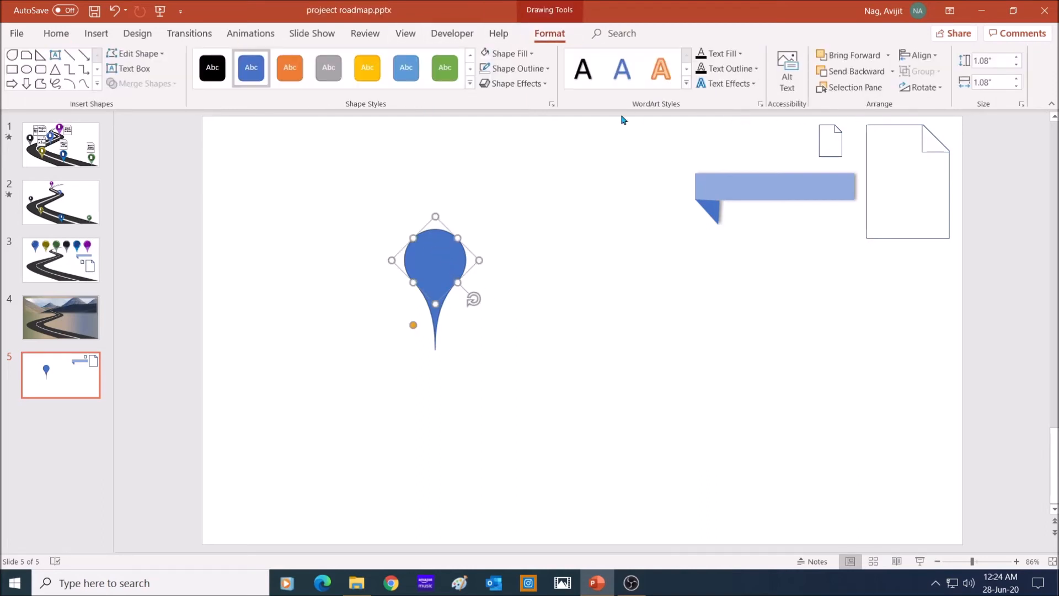
mouse_move(507, 53)
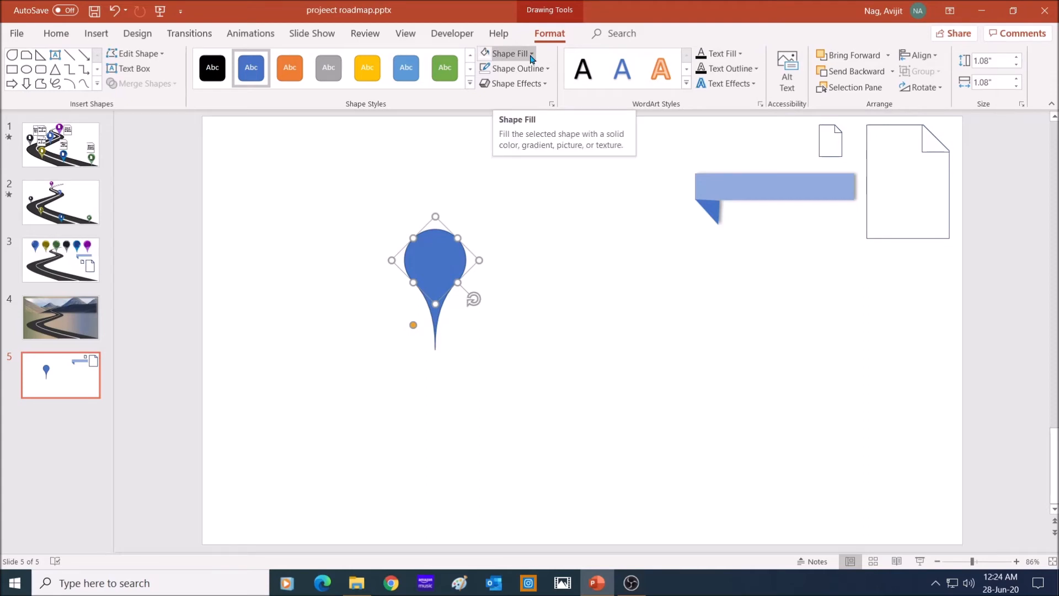
click(530, 53)
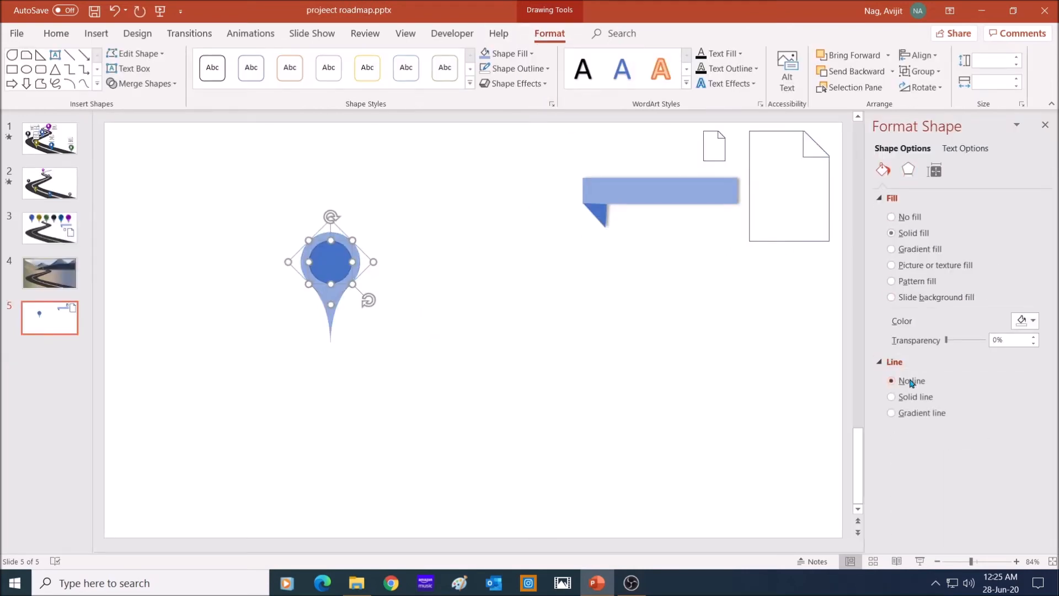
Step: Remove the pin's outline and give it a rounded 6 pt top bevel
click(907, 170)
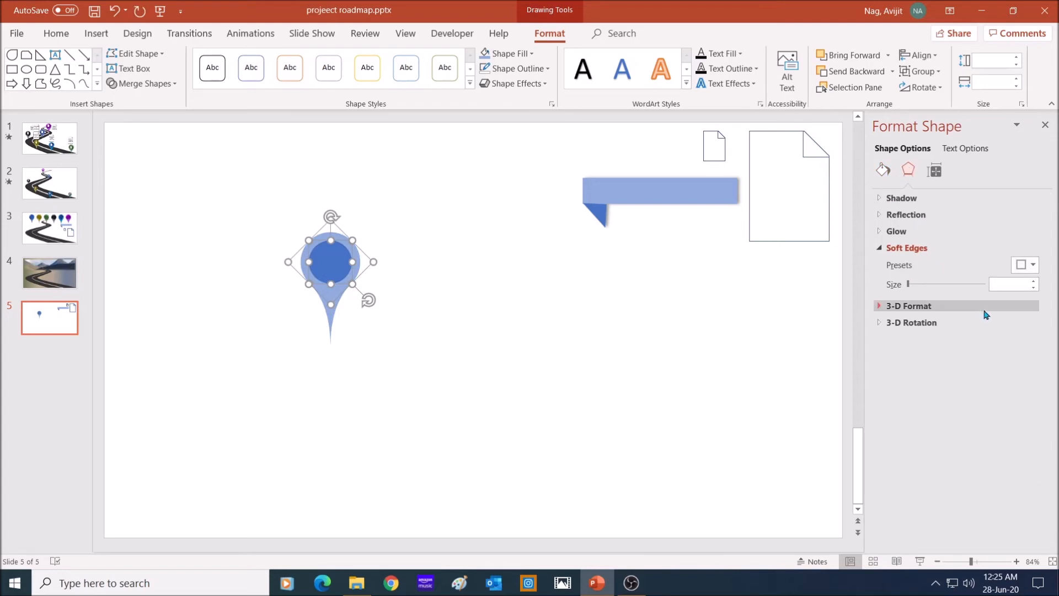
click(911, 300)
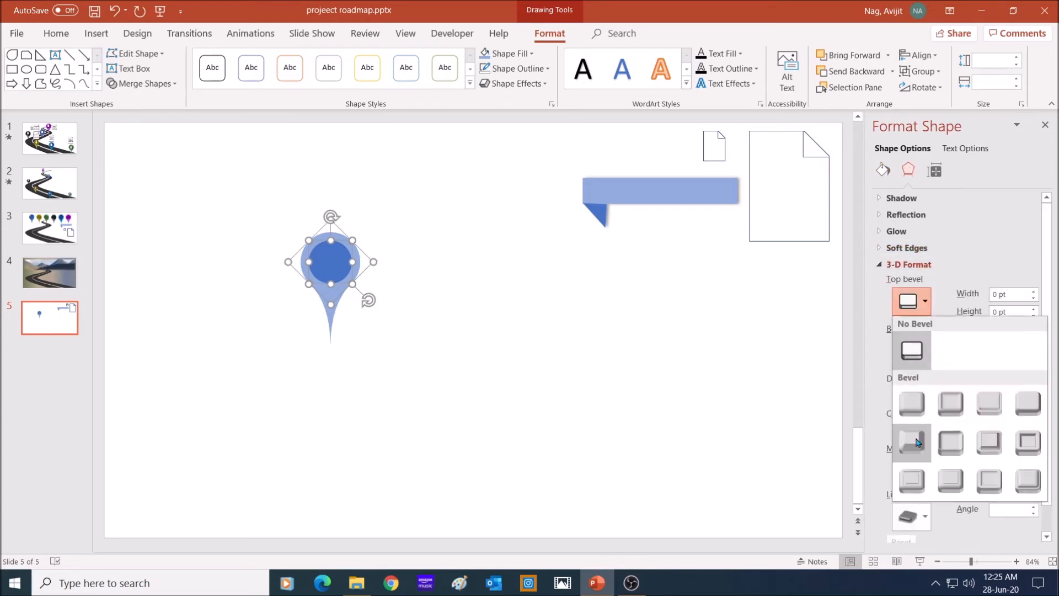
click(911, 442)
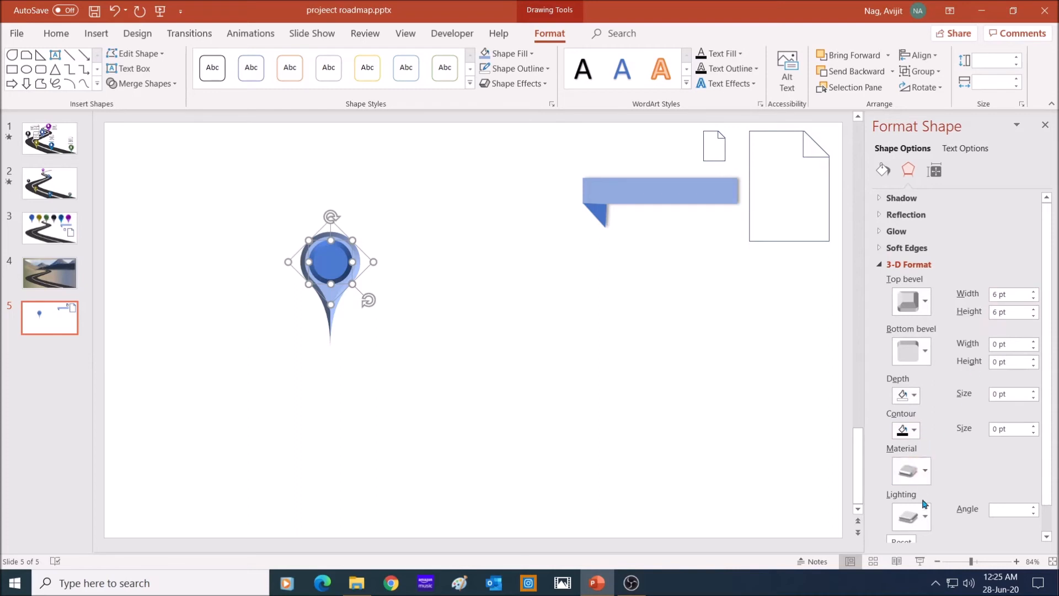
Step: Review material presets and pick a lighting style for the pin
click(911, 471)
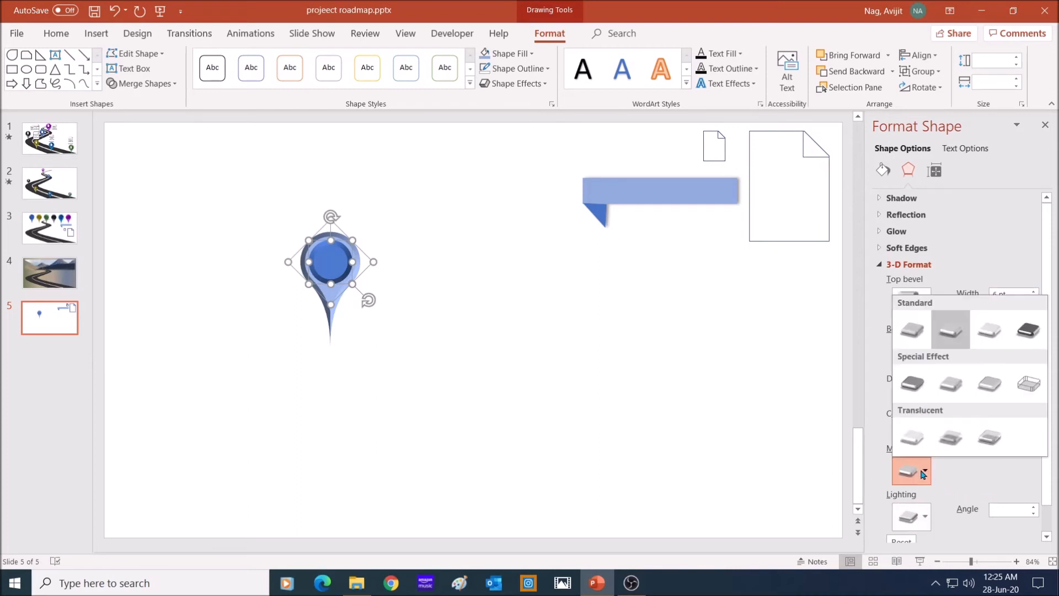
click(920, 473)
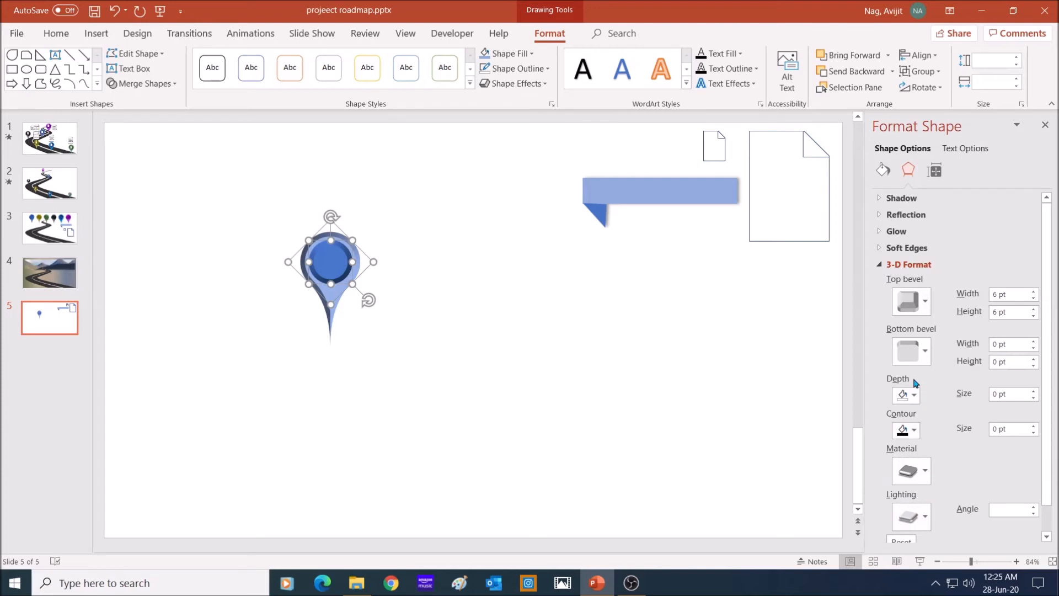
click(910, 470)
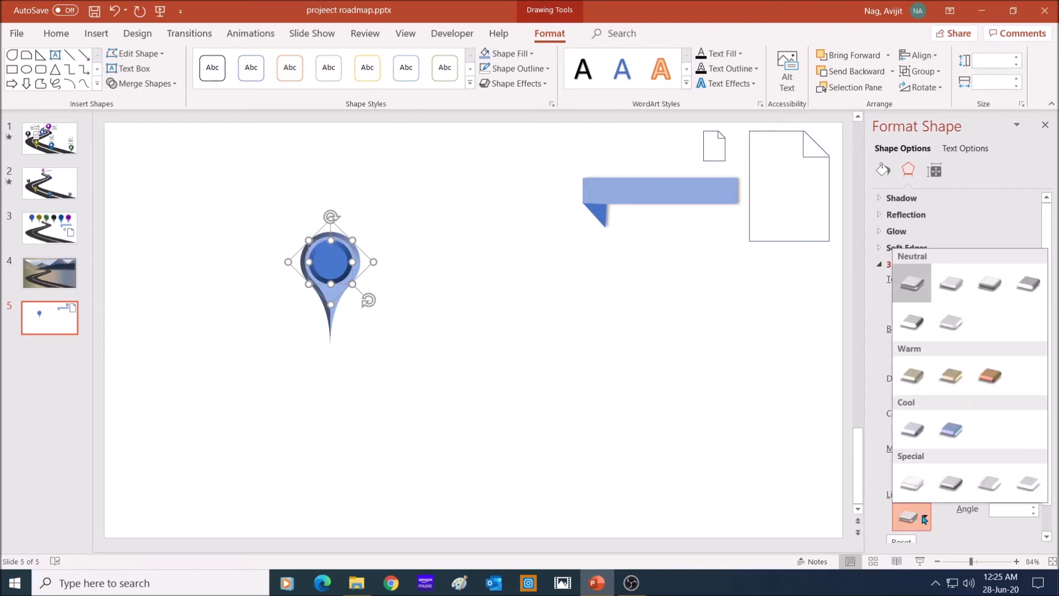
click(911, 516)
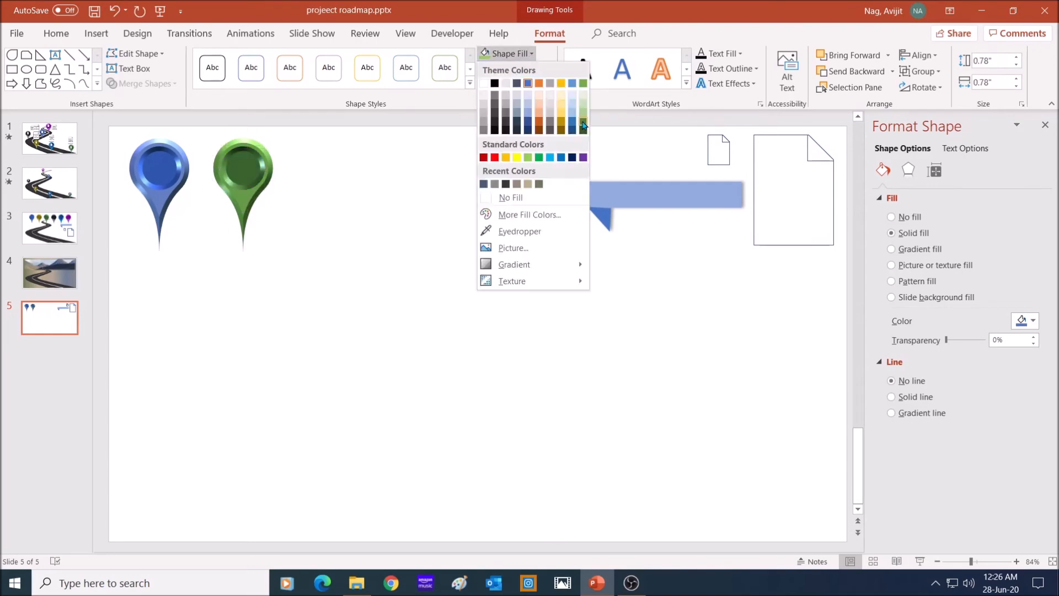
Step: Recolour the duplicated pins (green, orange, dark grey, purple) to complete the row of five
click(537, 131)
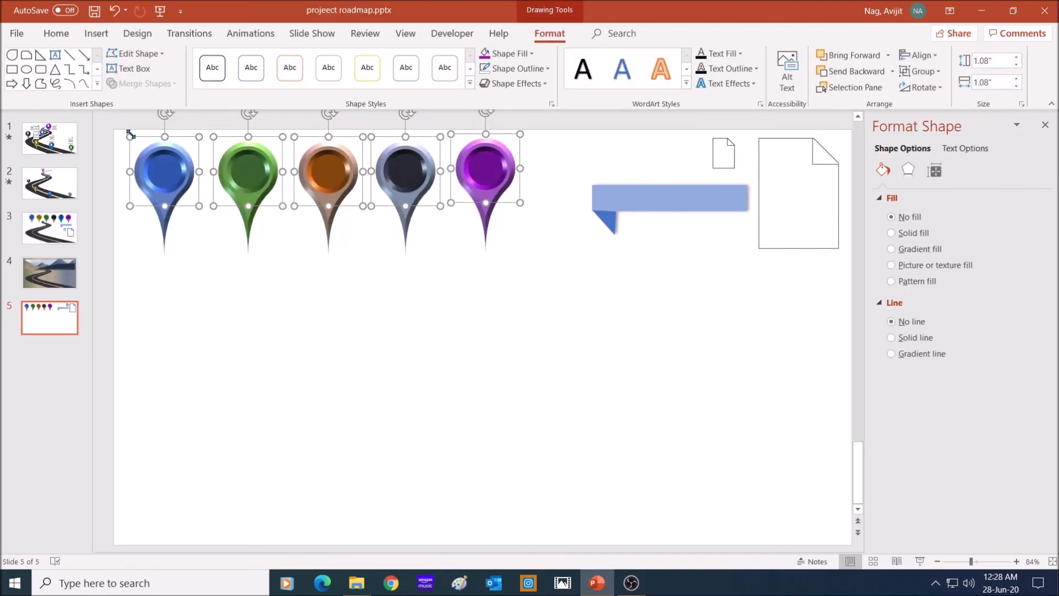
click(49, 272)
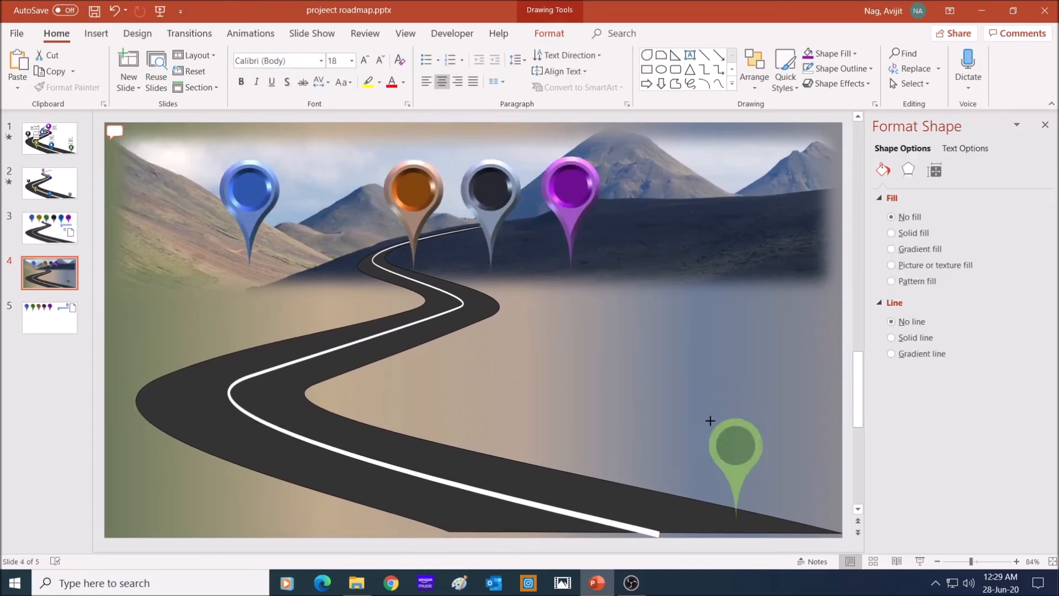
Step: Move the green pin onto the lower right end of the winding road
drag(250, 196, 496, 445)
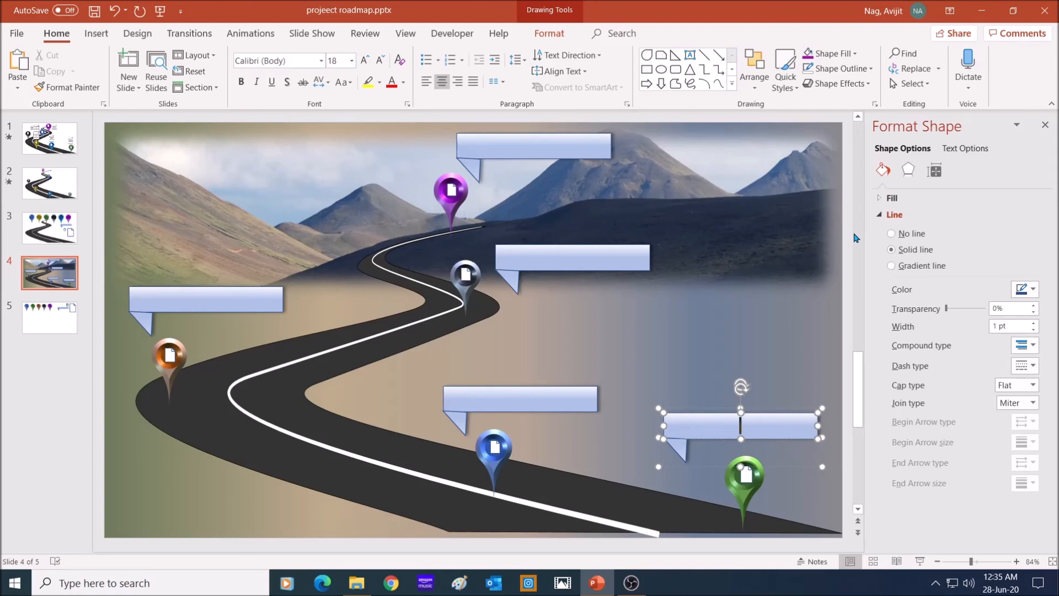
Step: Label the banners Project Start through Project Complete, gradient-fill them, and show the pin-set slide
text(Project Start)
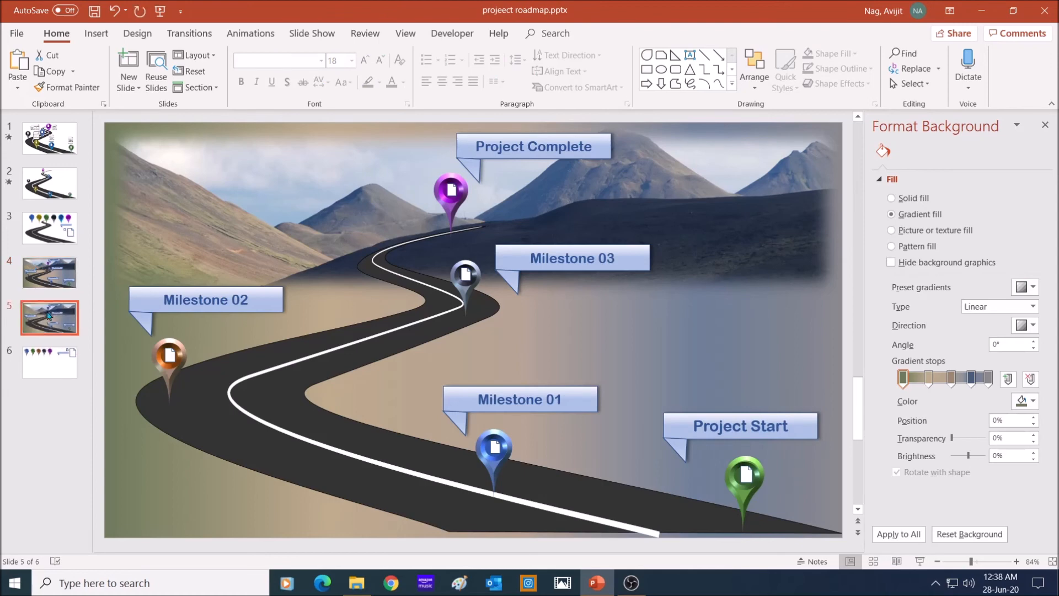
click(739, 426)
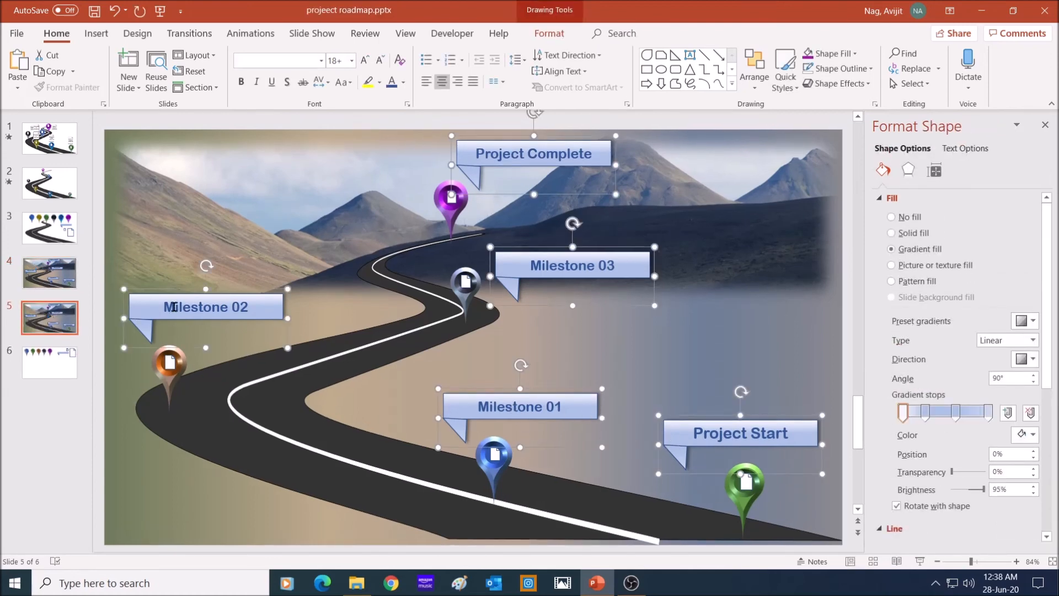
click(49, 227)
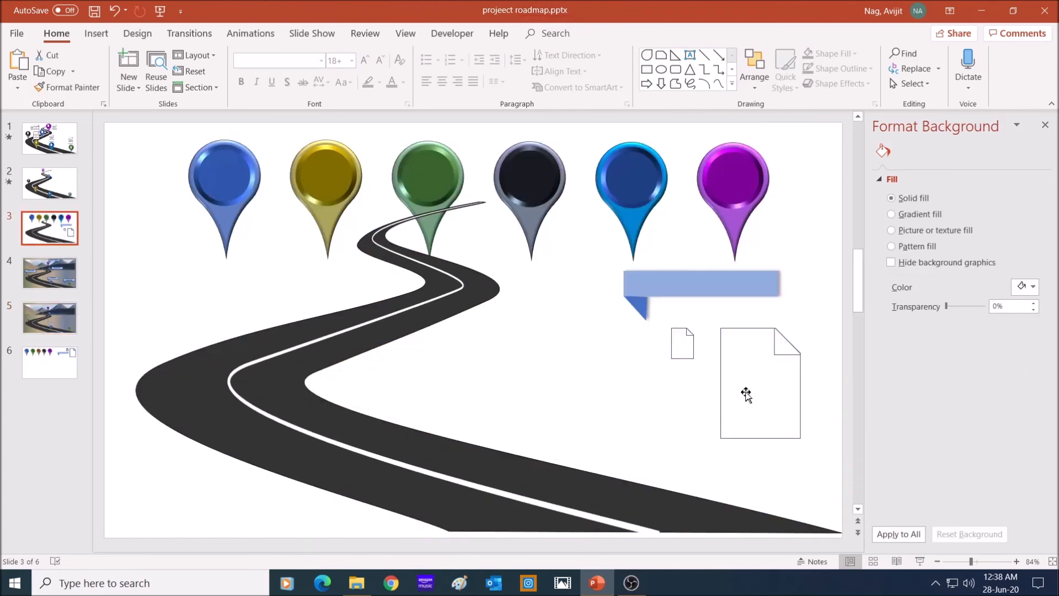
Step: Place folded-corner shapes beside the pins and label the first Project Start in 14 pt dark blue Arial Rounded MT Bold
click(49, 318)
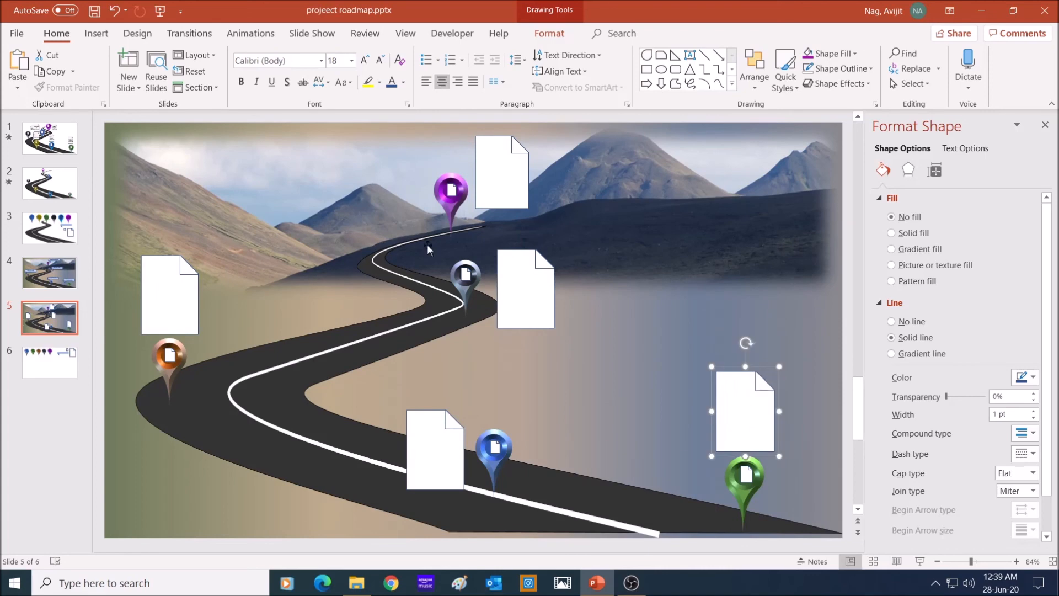
click(322, 60)
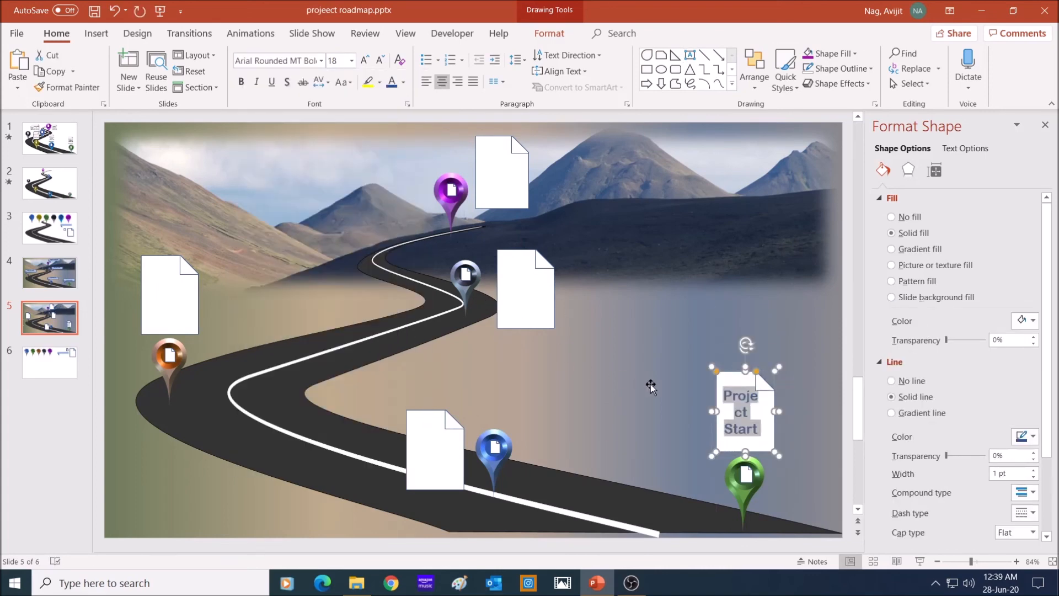
click(378, 59)
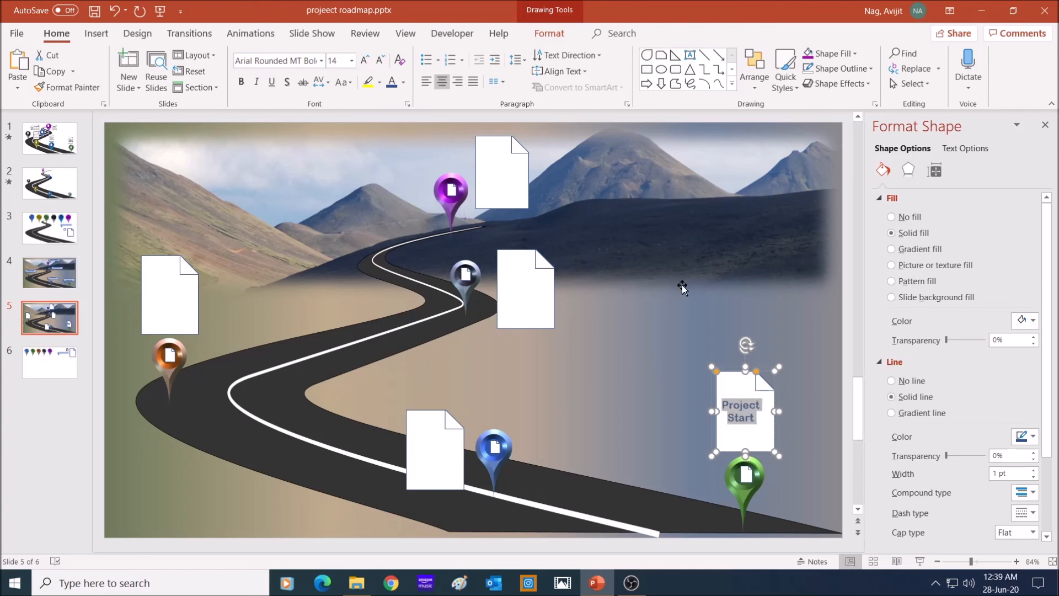
mouse_move(699, 319)
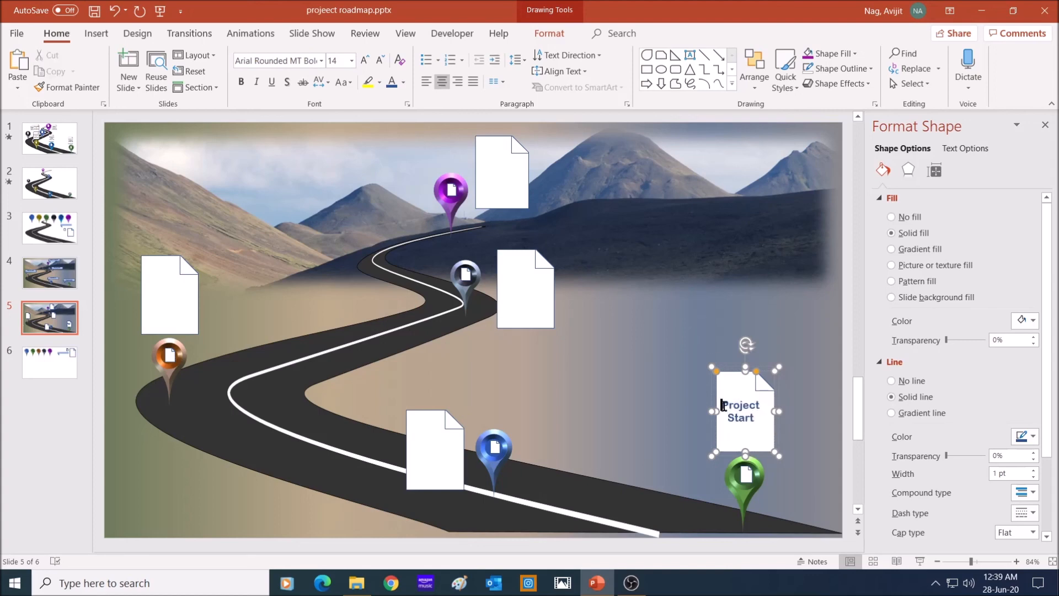
double_click(740, 410)
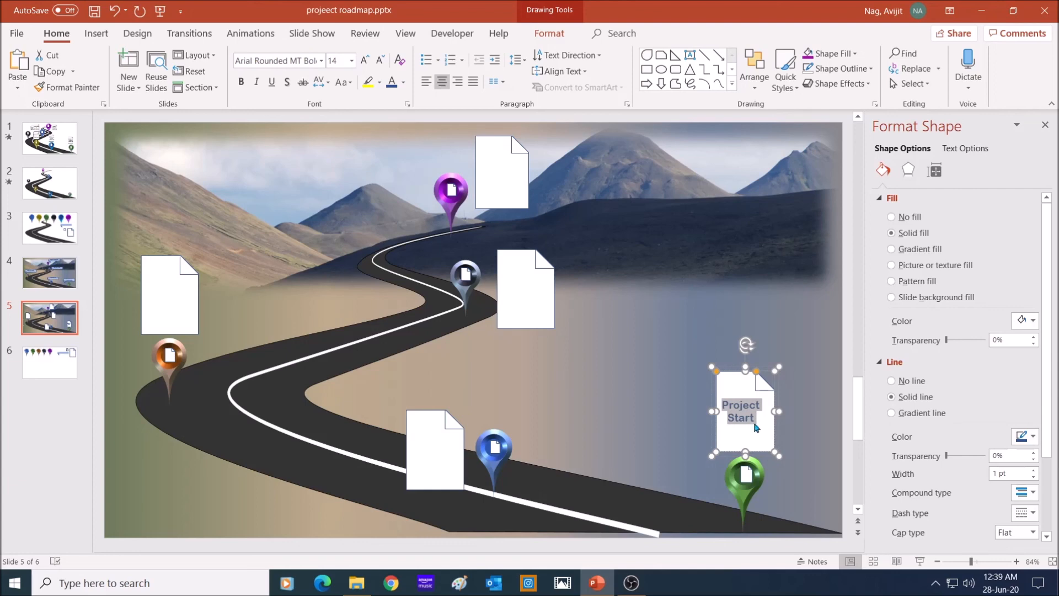